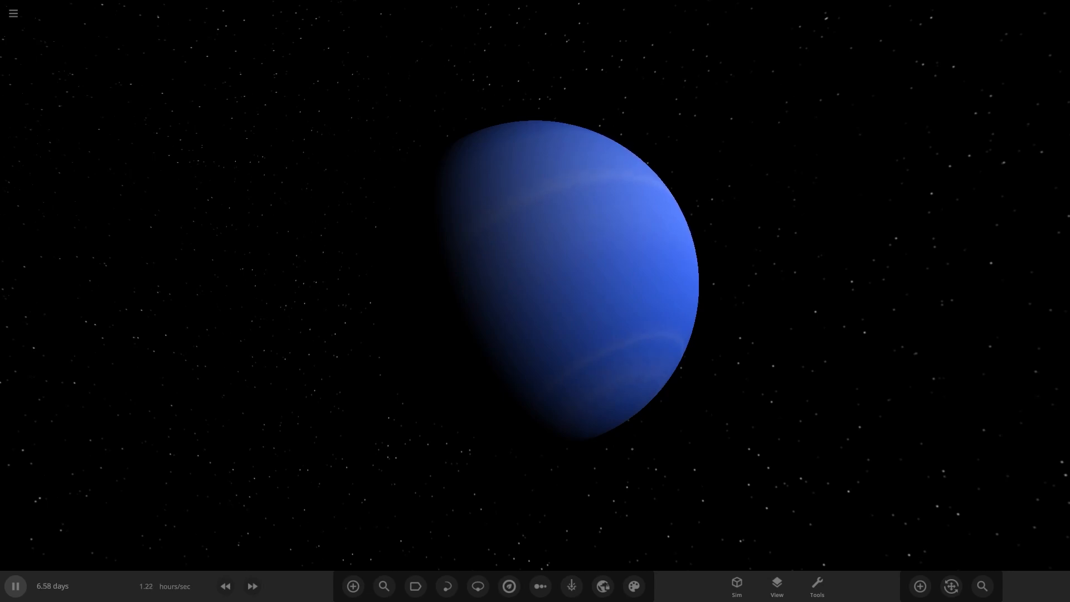
Load the subscribed workshop simulation 'Young solar system partially time-lapse' from the main menu
click(12, 13)
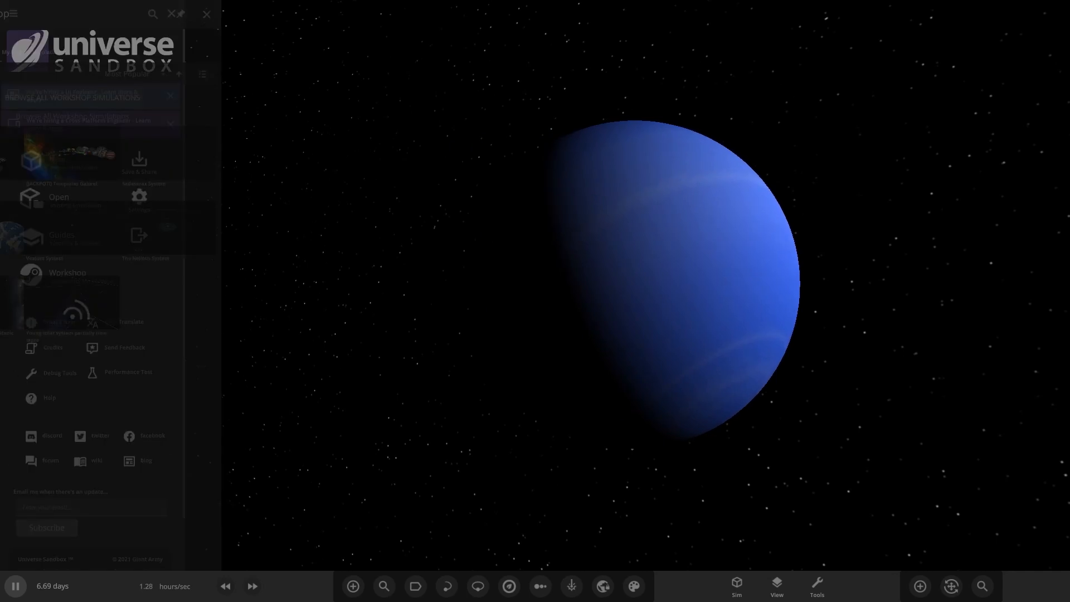
click(67, 273)
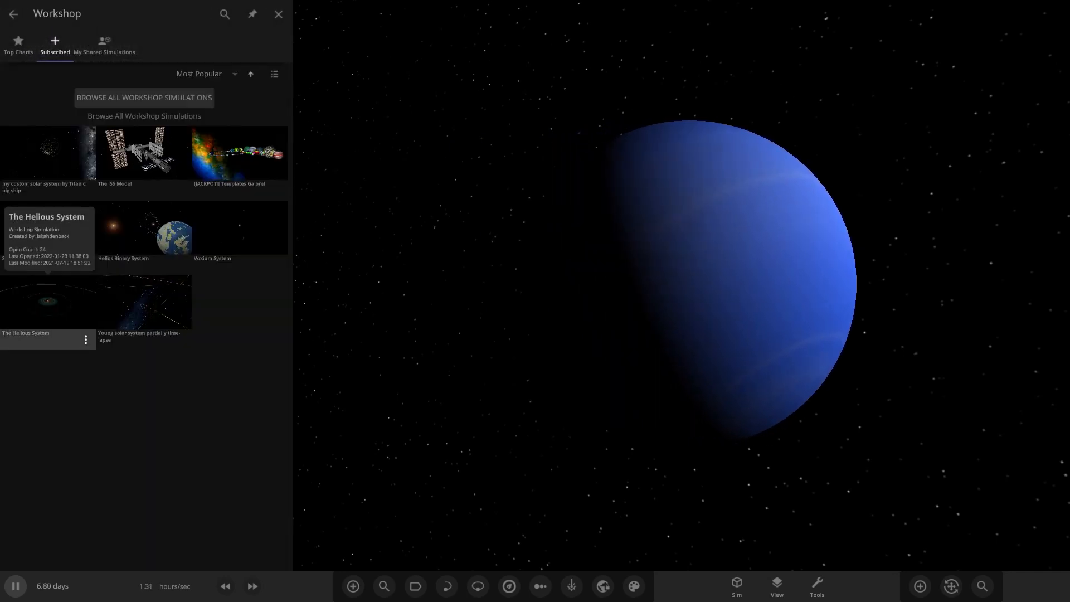
click(277, 14)
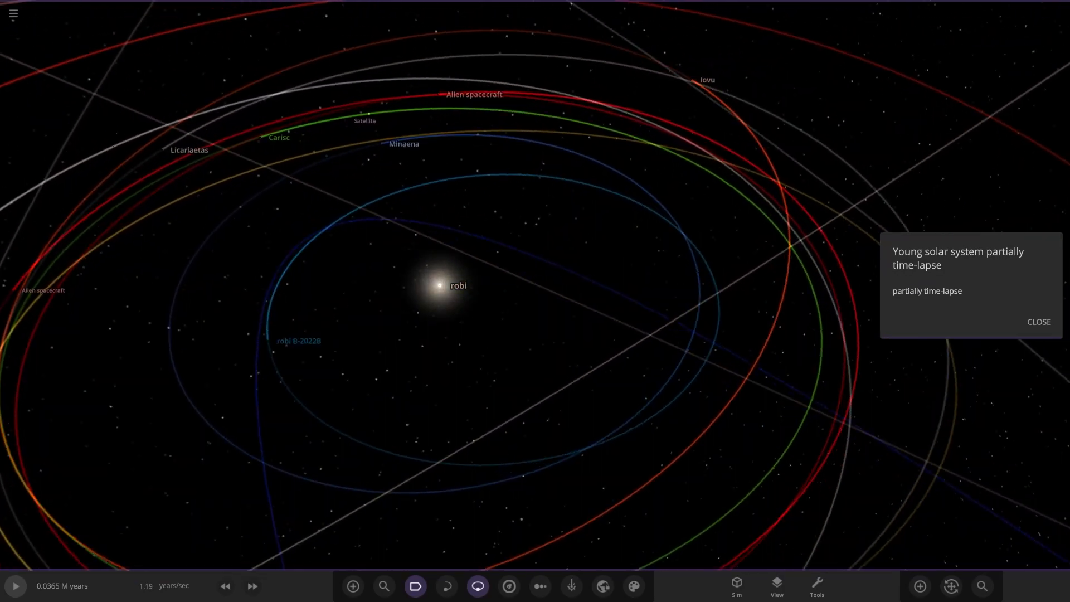
Dismiss the description notice and inspect star robi's properties, changing its radius unit
click(1037, 321)
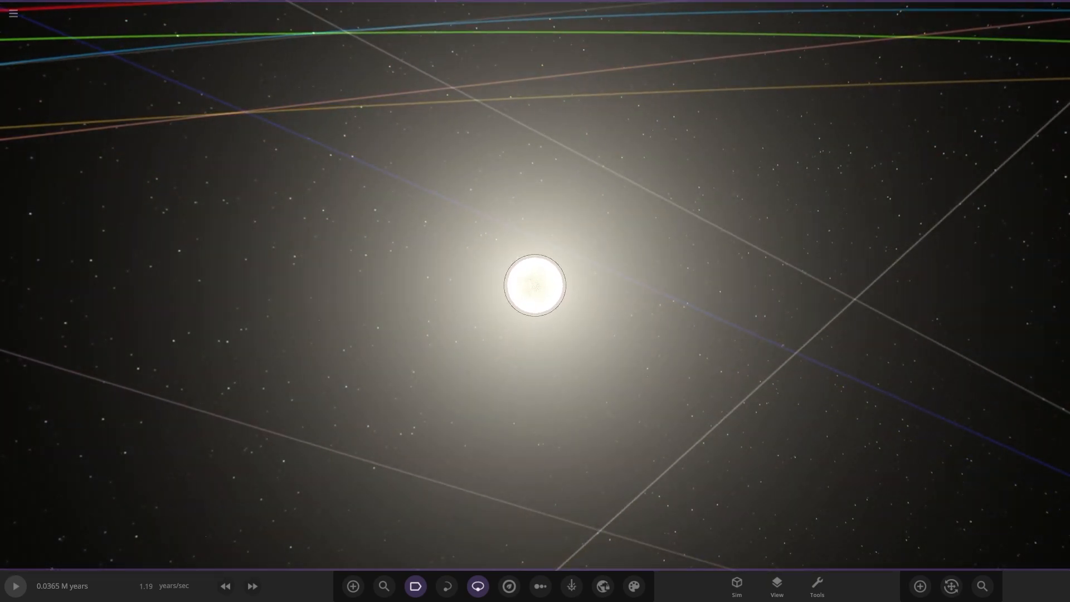
click(534, 285)
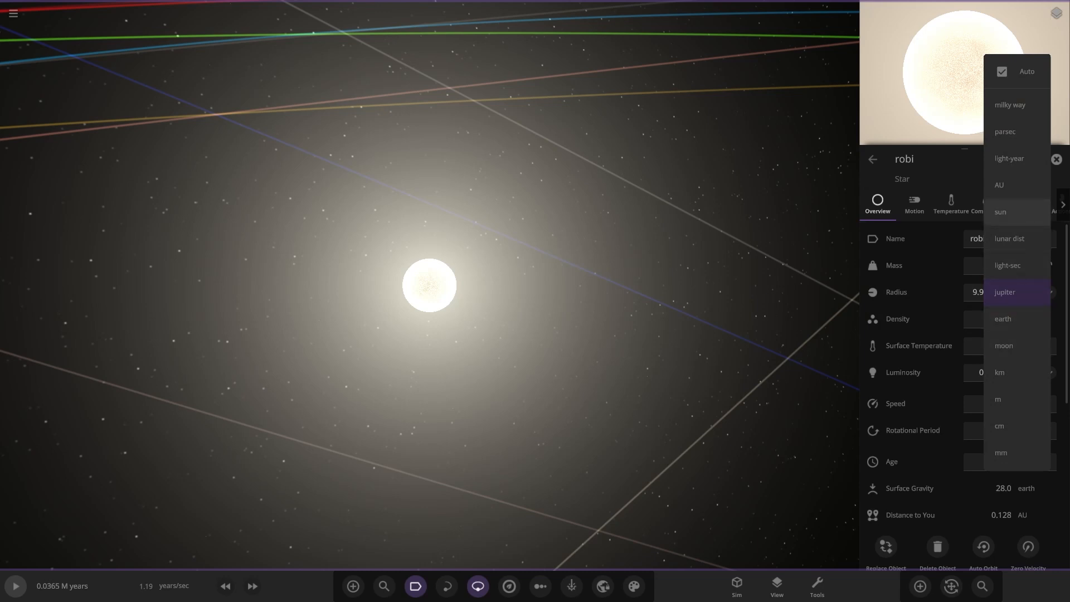
click(1000, 211)
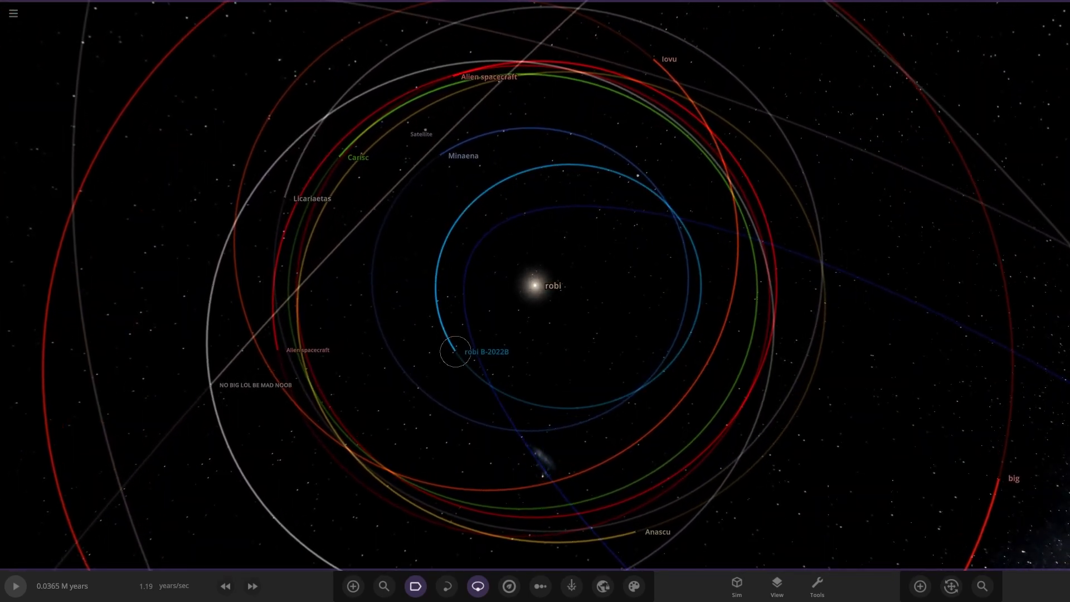
Focus on planet robi B-2022B, then zoom out with all orbits shown again
click(457, 352)
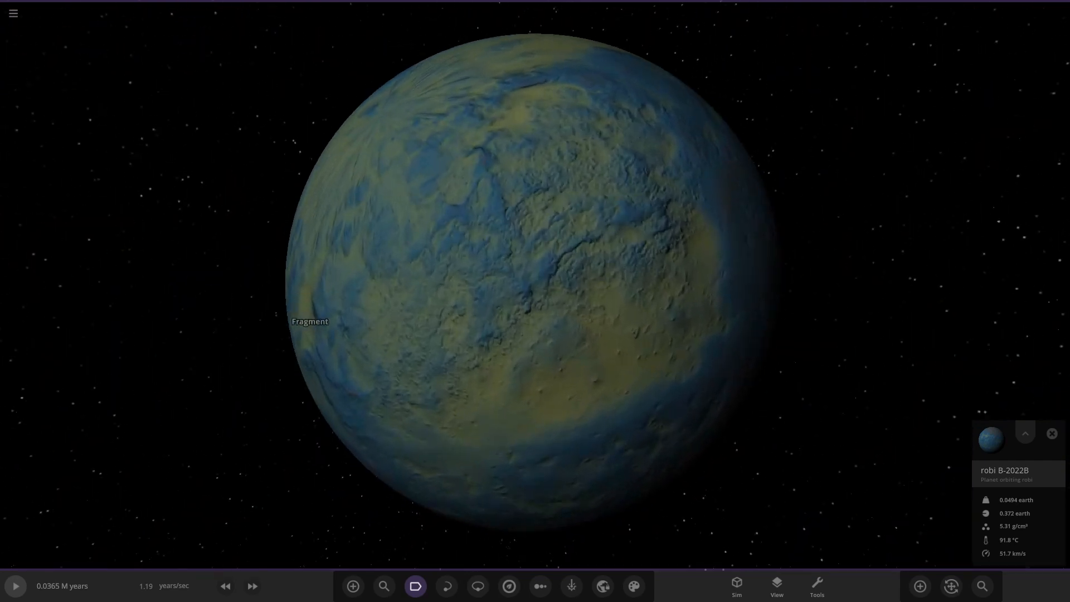
scroll(down, 3)
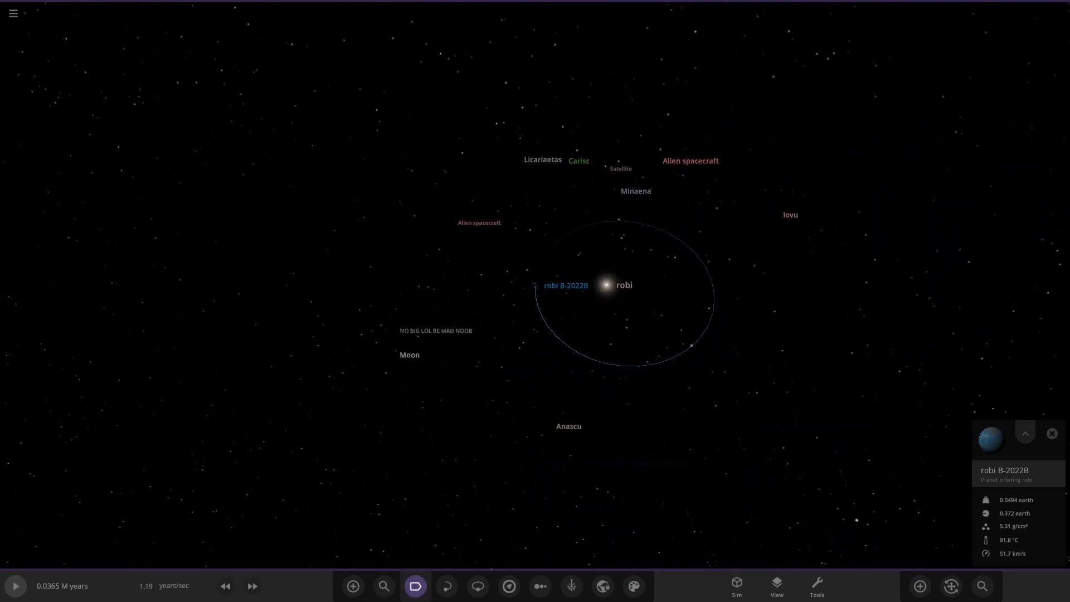
click(478, 586)
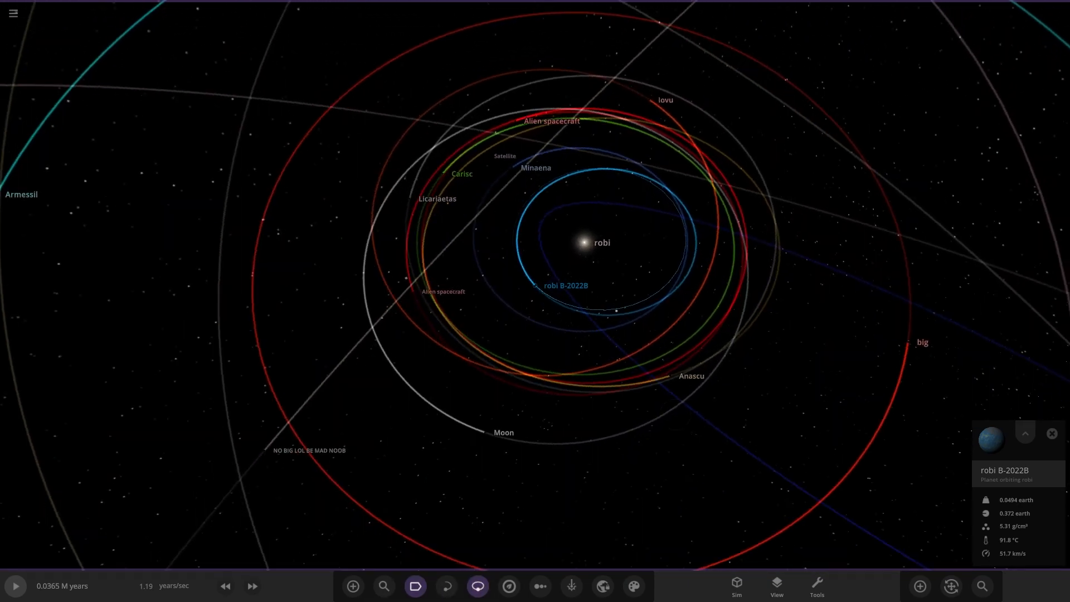
scroll(down, 3)
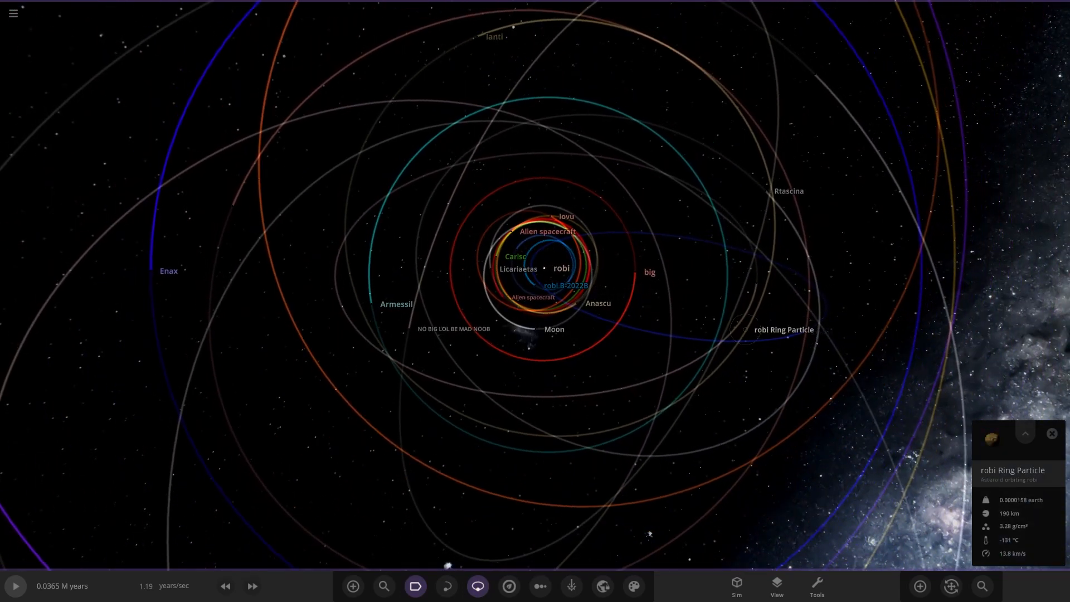
Select the Satellite and view, then close, its full property details
click(821, 332)
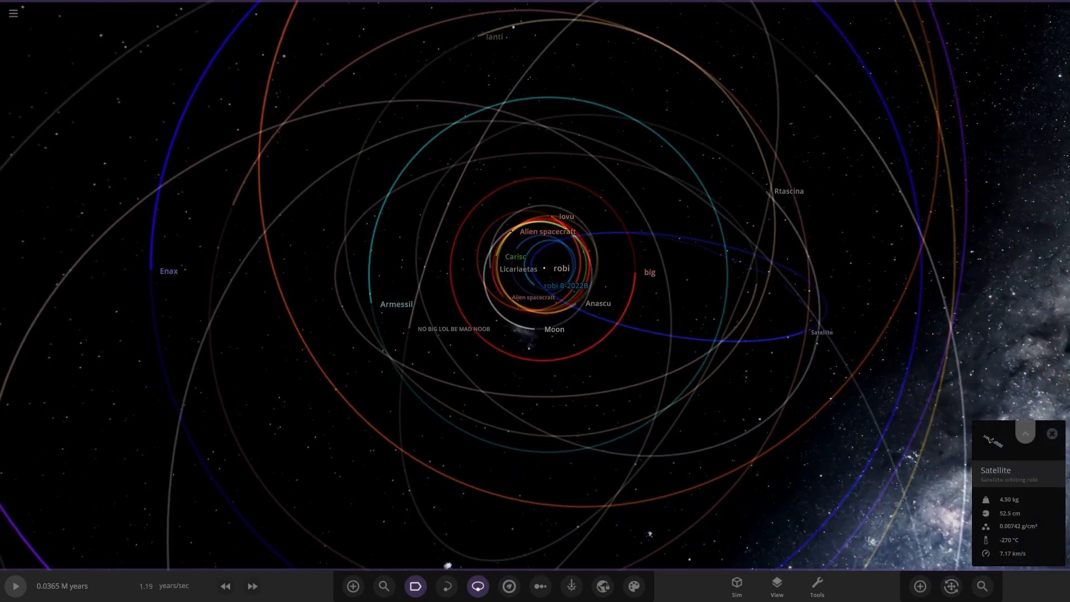
click(1024, 433)
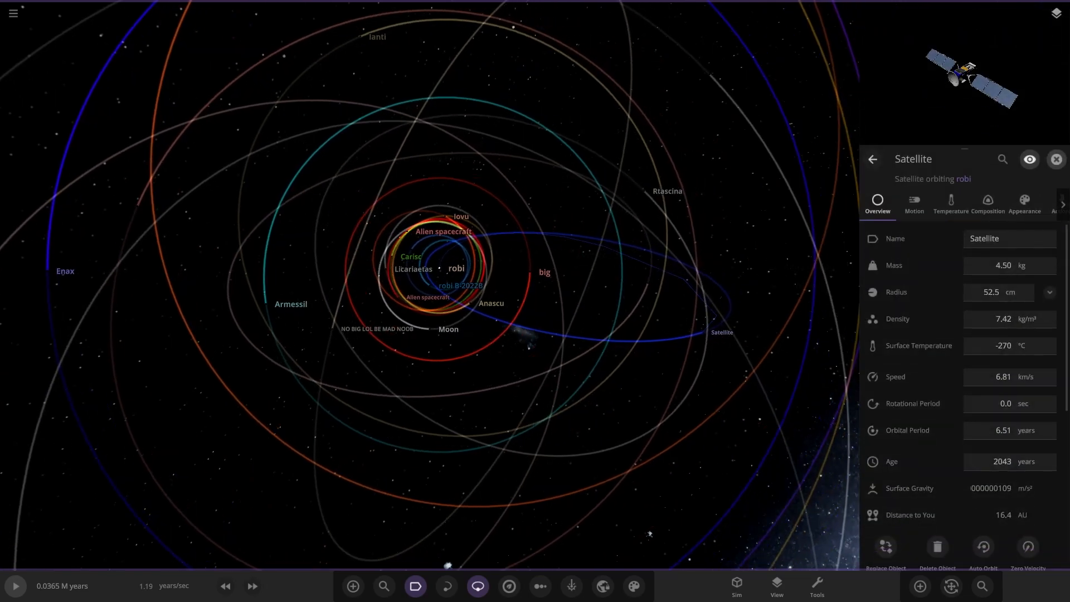
click(1056, 159)
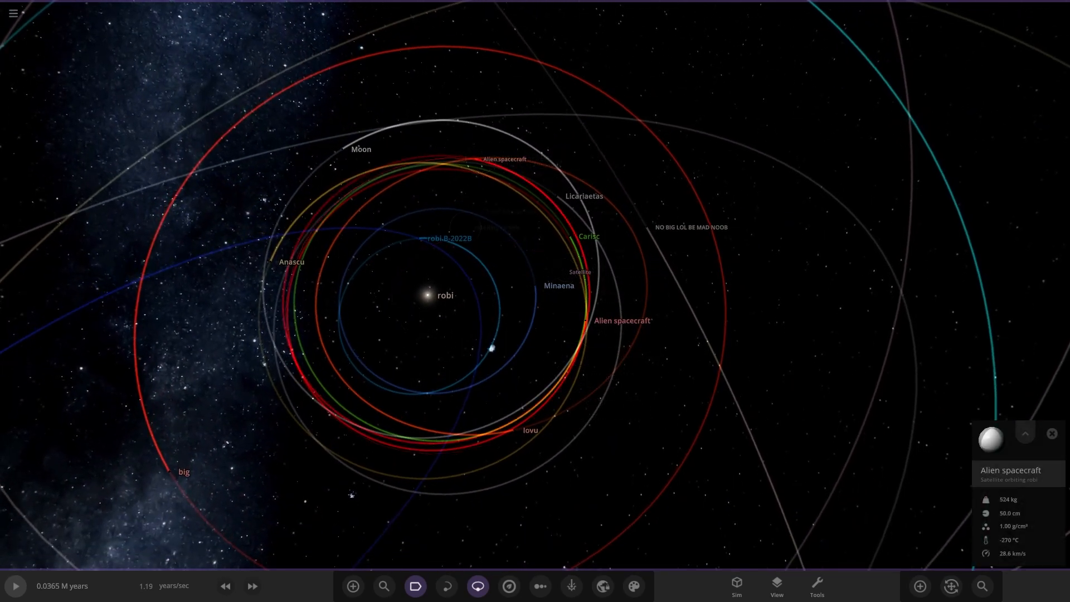
Focus on planet Iovu up close, then zoom out to the system view
click(1024, 435)
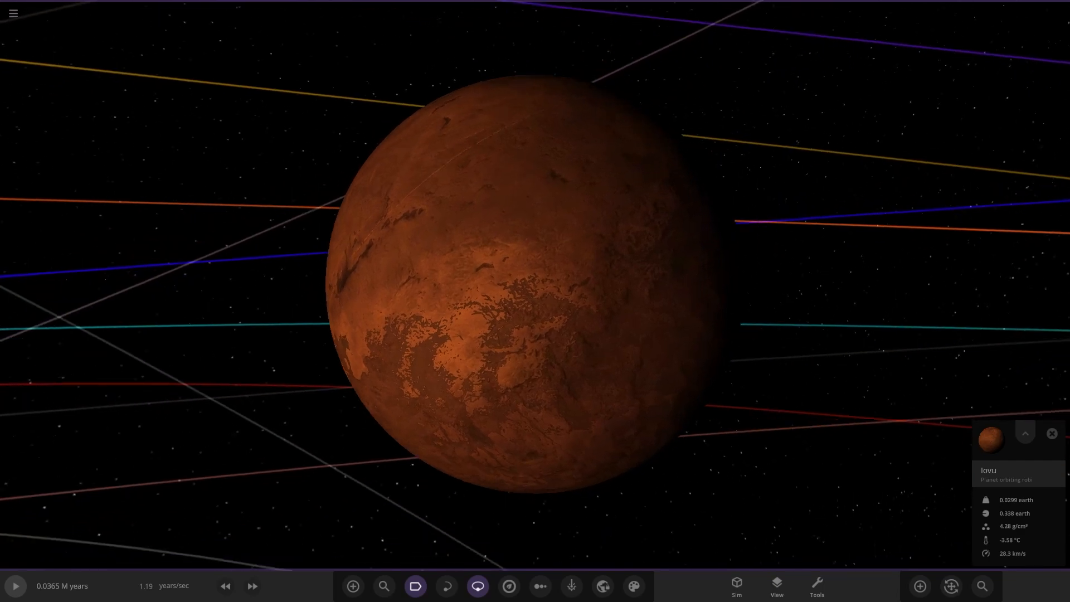
scroll(down, 3)
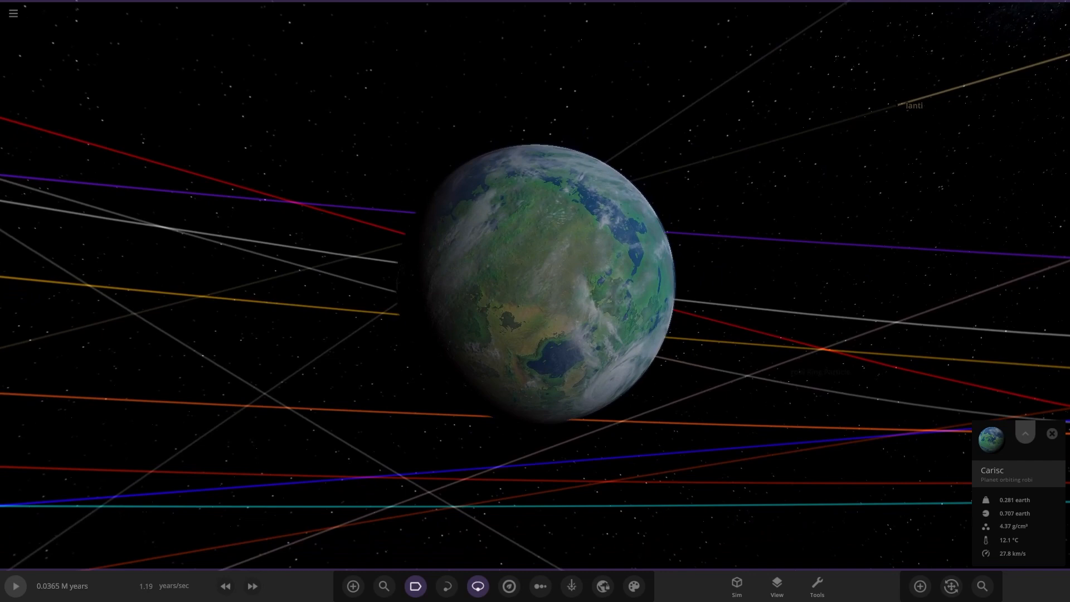
Open Carisc's properties and browse its Appearance layers
click(1024, 433)
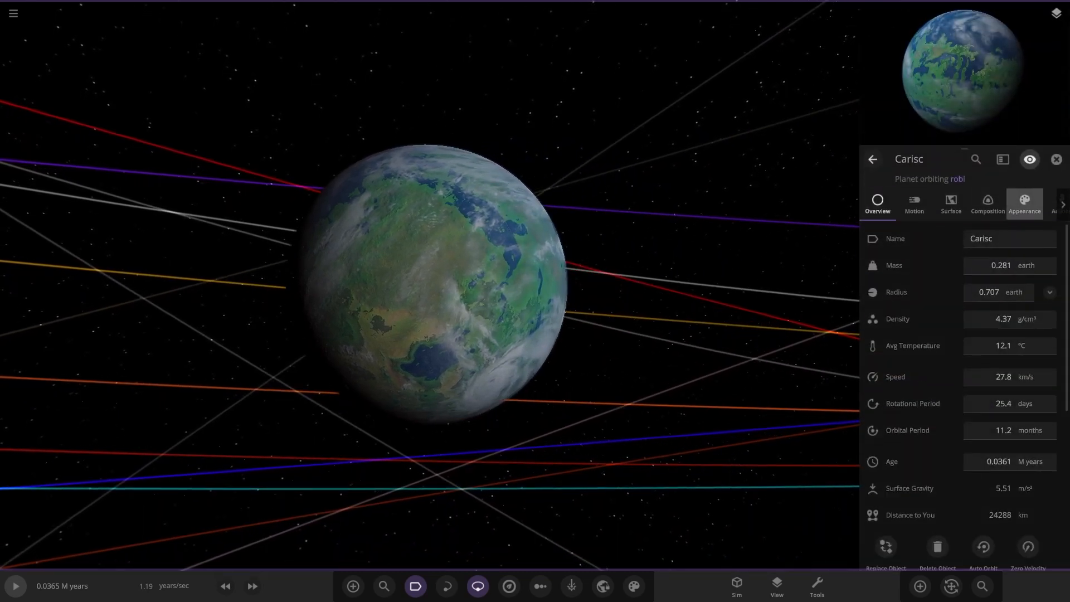
click(1023, 204)
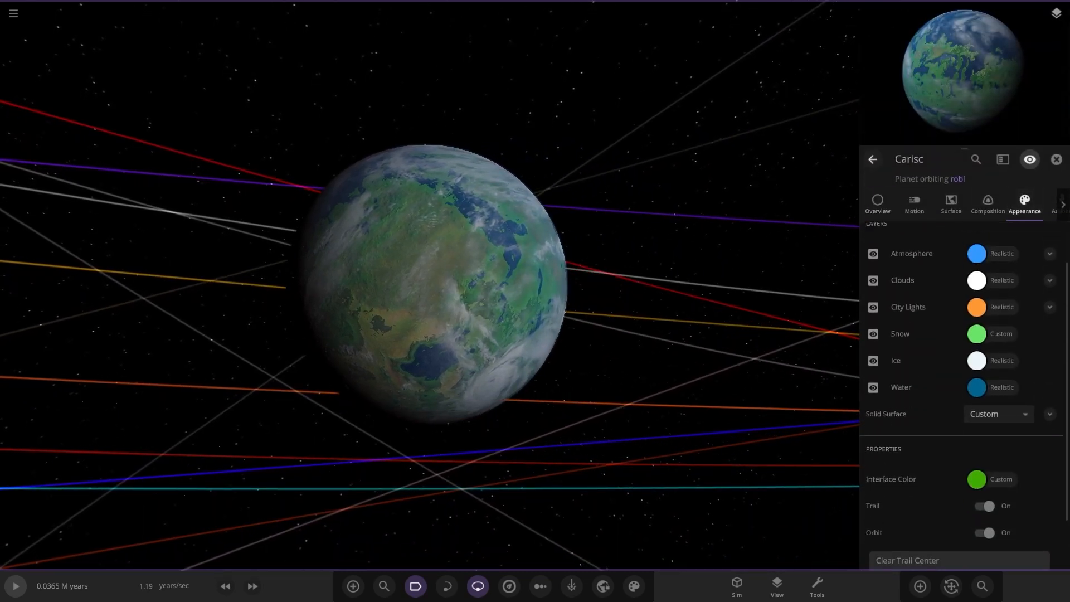
scroll(up, 3)
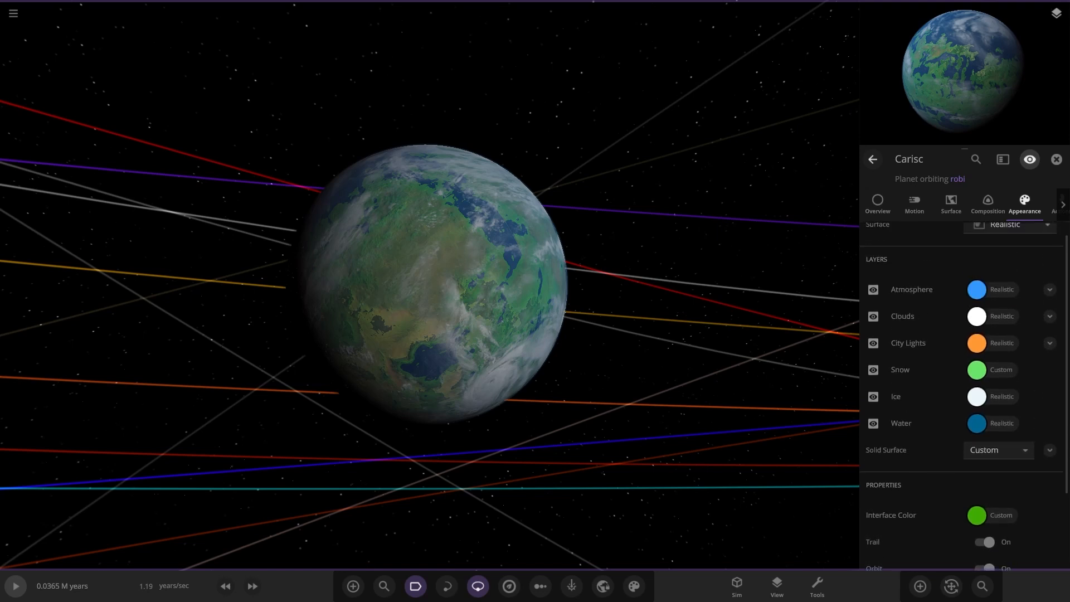
scroll(down, 3)
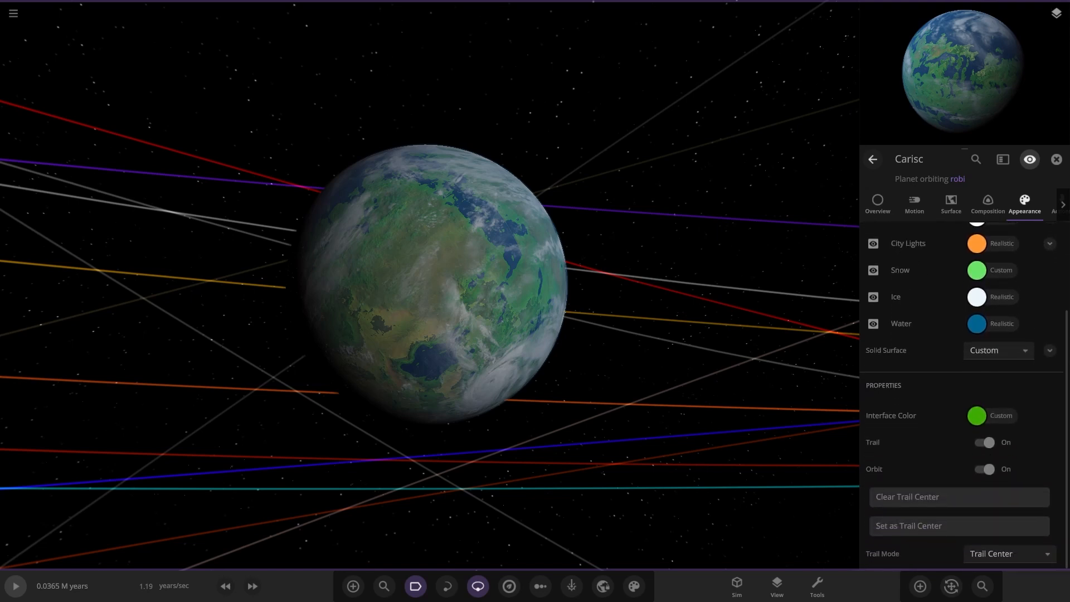
scroll(up, 3)
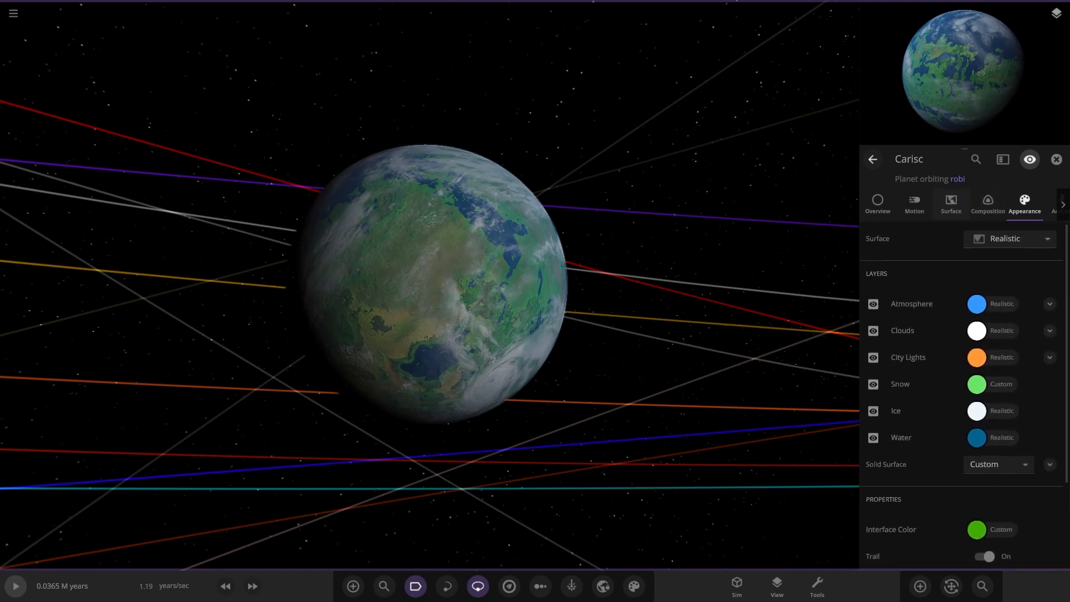
Check Carisc's surface data, expand Solid Surface colours, then view its Composition figures
click(950, 203)
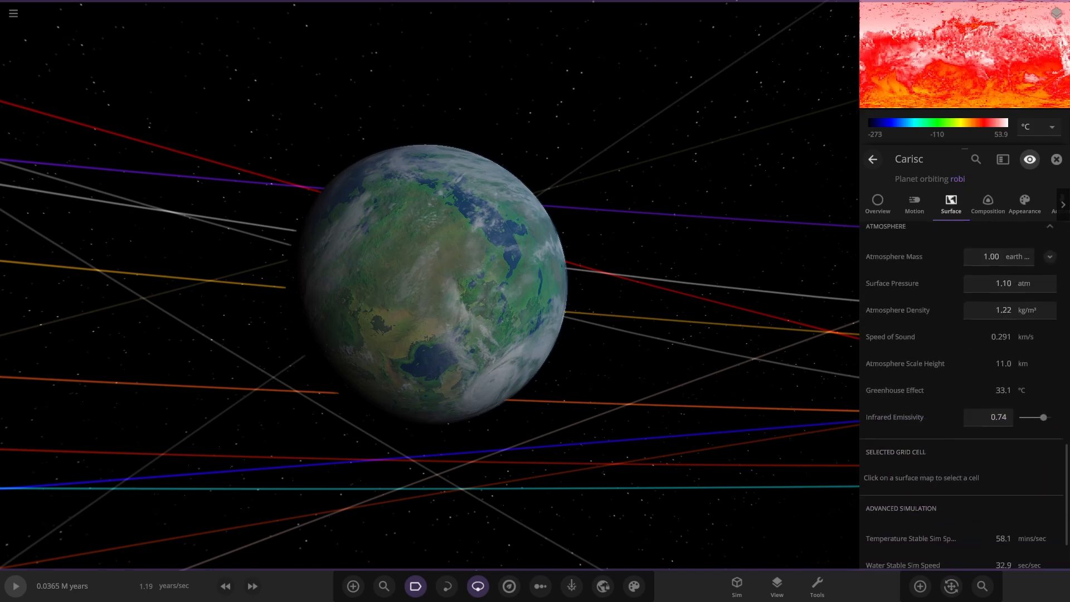
click(1024, 204)
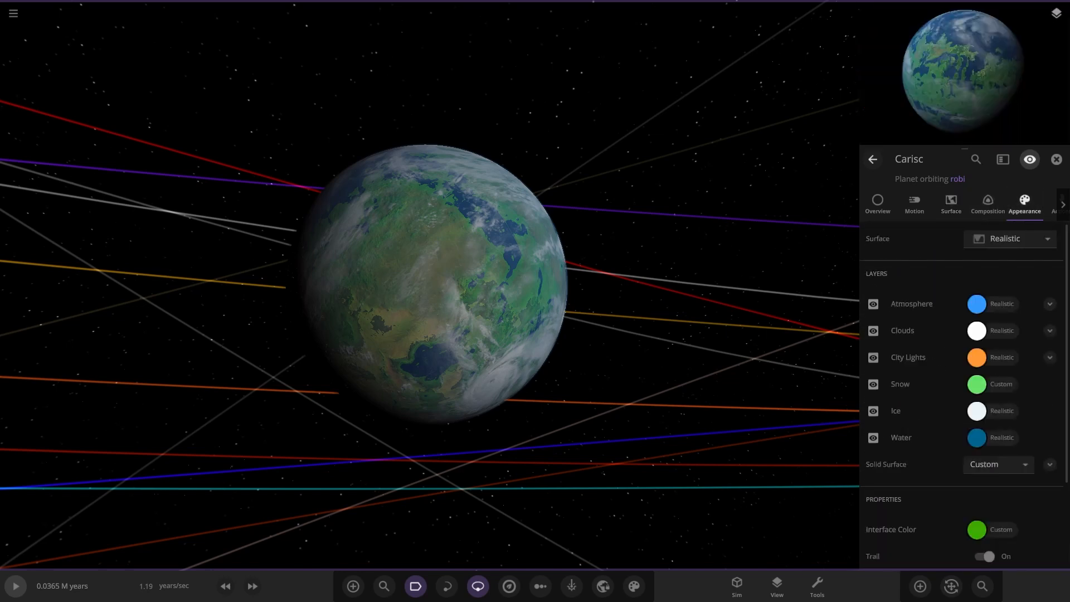
click(1049, 464)
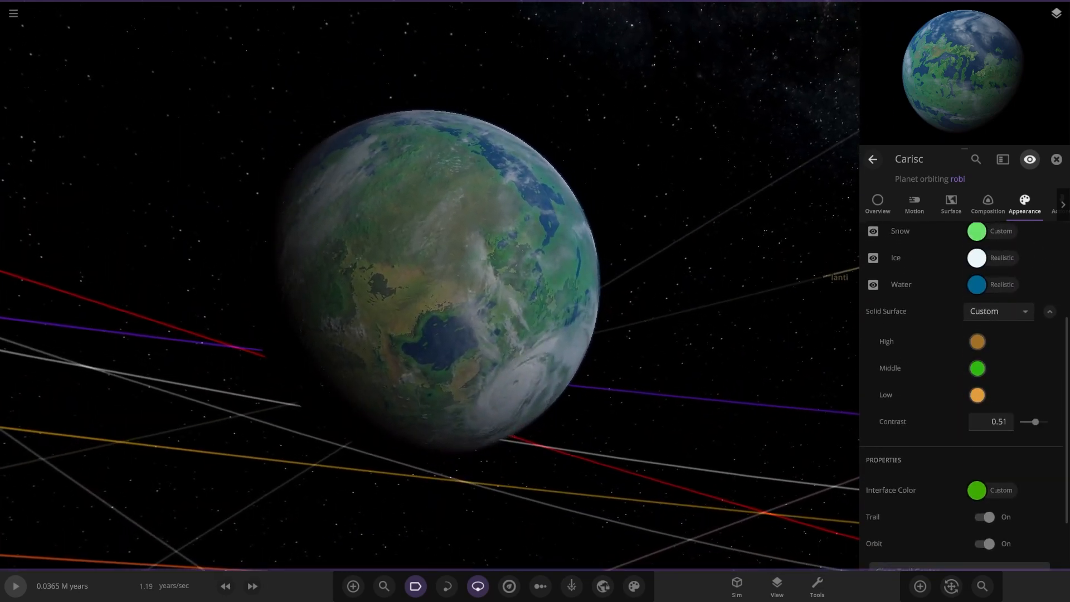
scroll(up, 3)
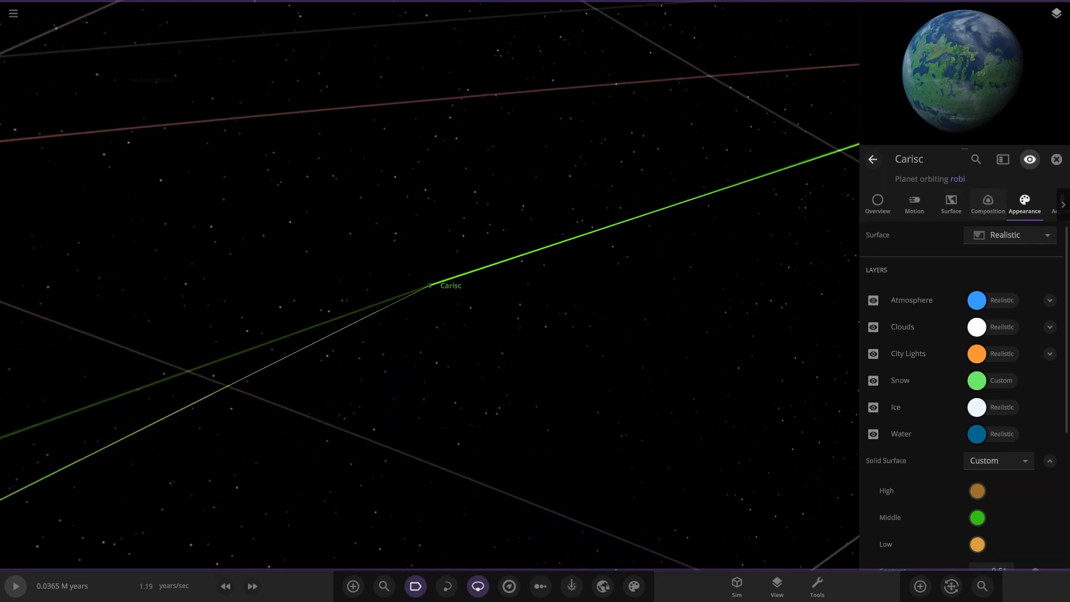
click(987, 204)
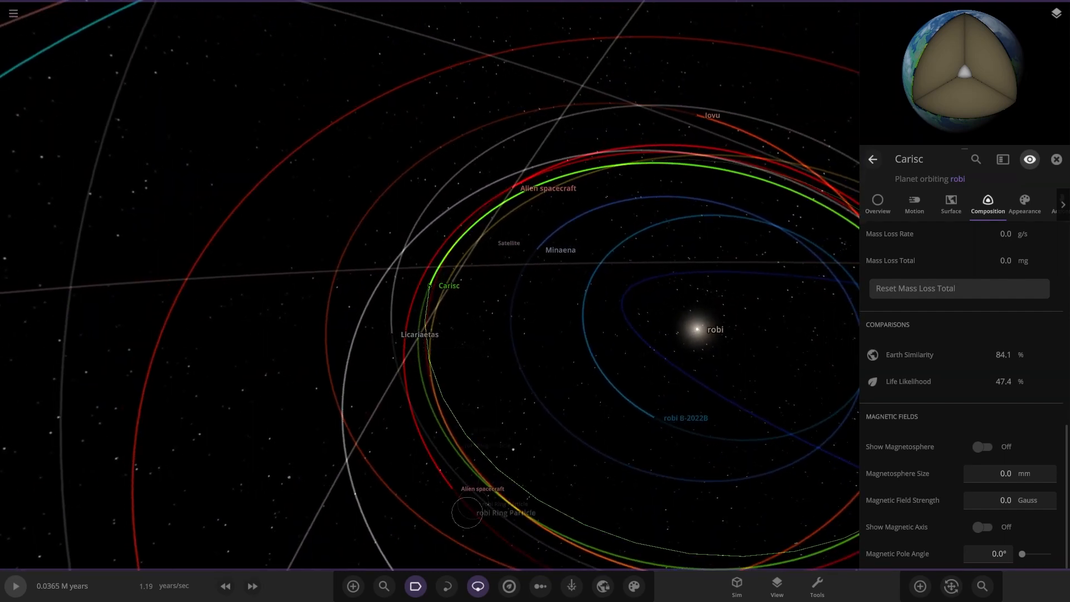
View the Alien spacecraft's composition, then focus Licariaetas with its Overview properties
click(467, 513)
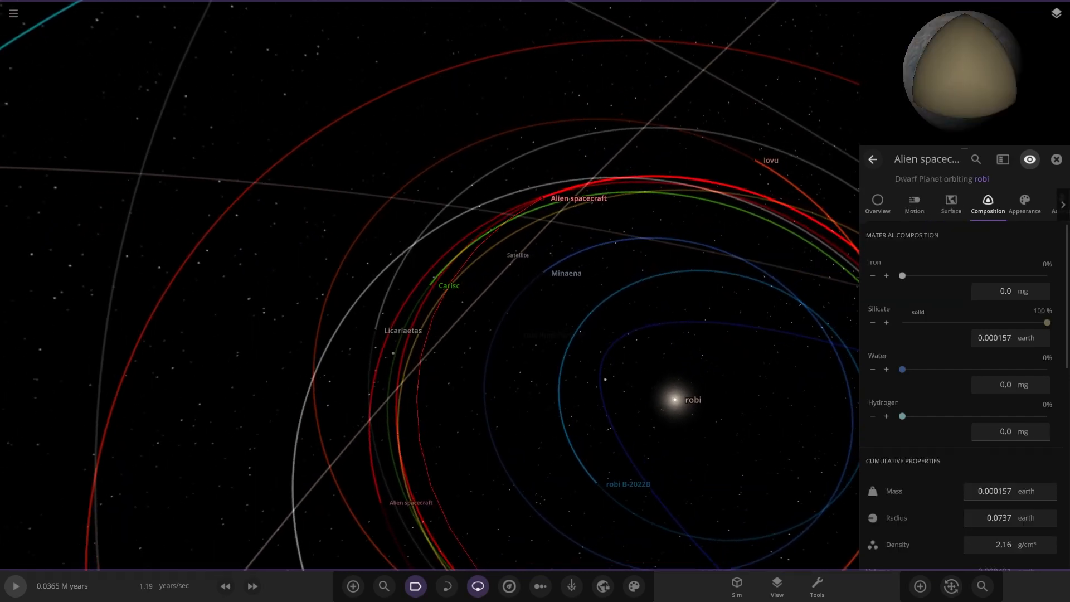
click(876, 204)
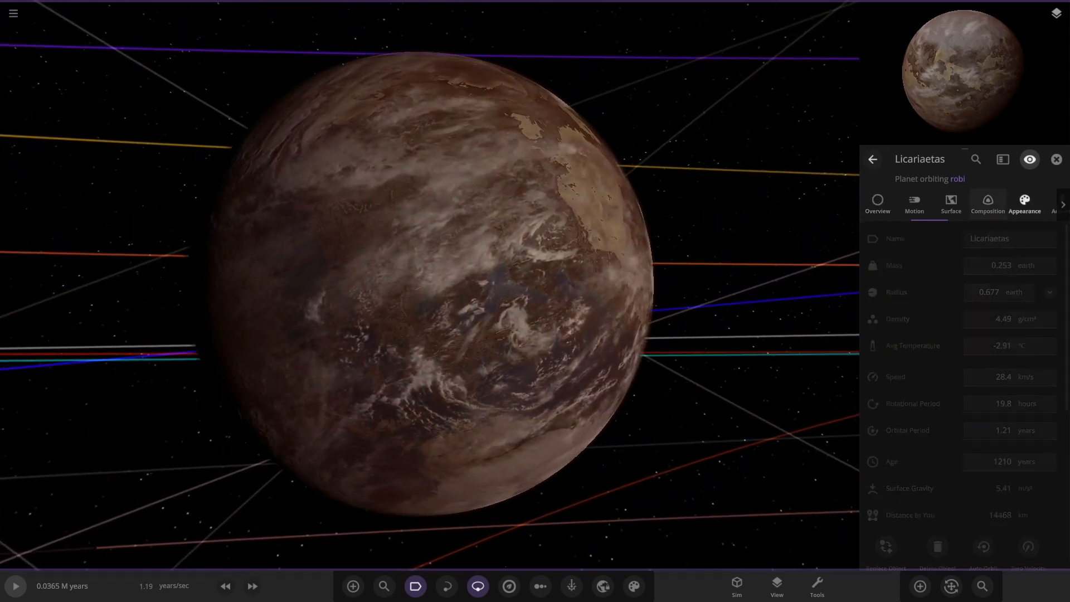
Re-enable Licariaetas's atmosphere layer, check its composition, then zoom out to robi's orbits
click(1024, 202)
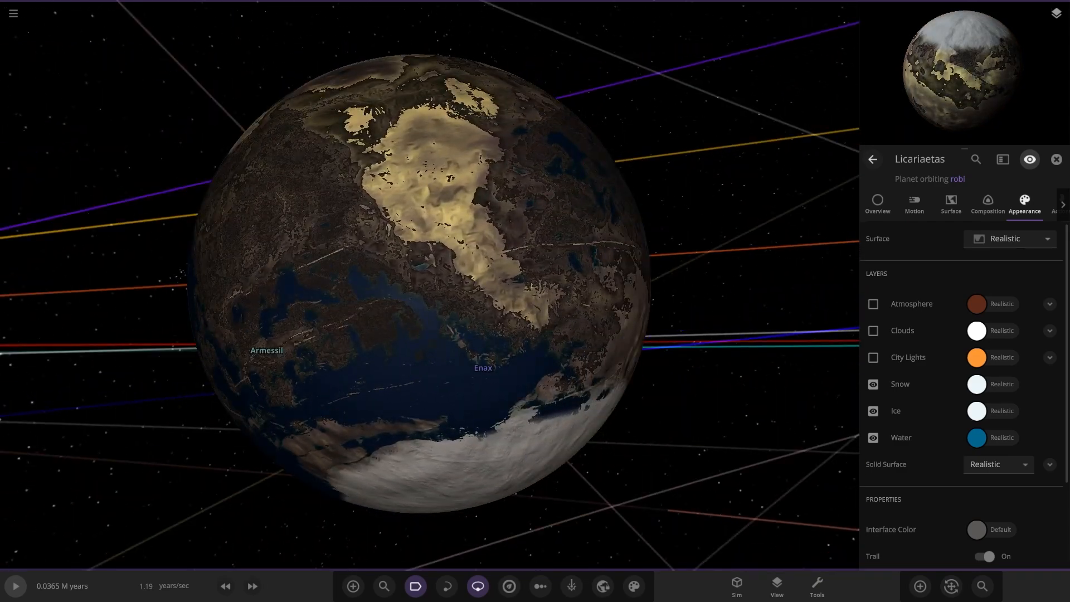
click(873, 304)
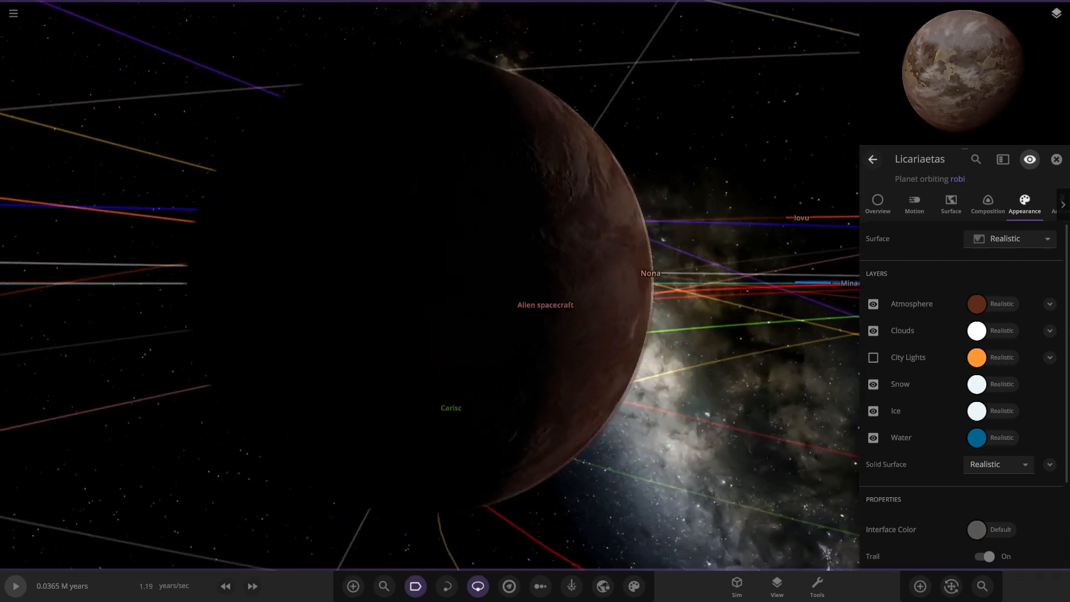
click(987, 204)
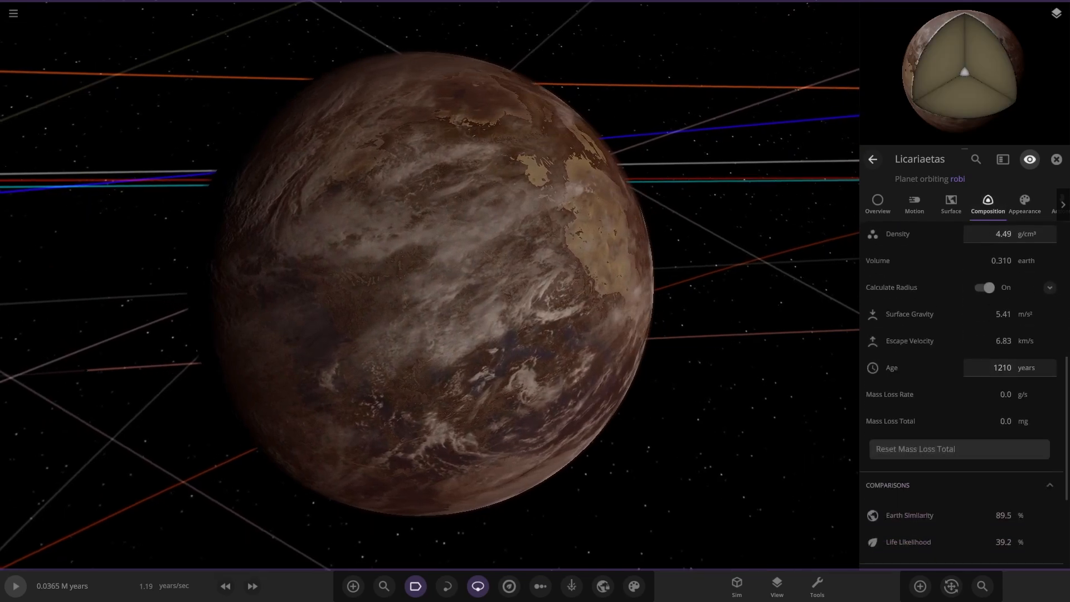
click(877, 204)
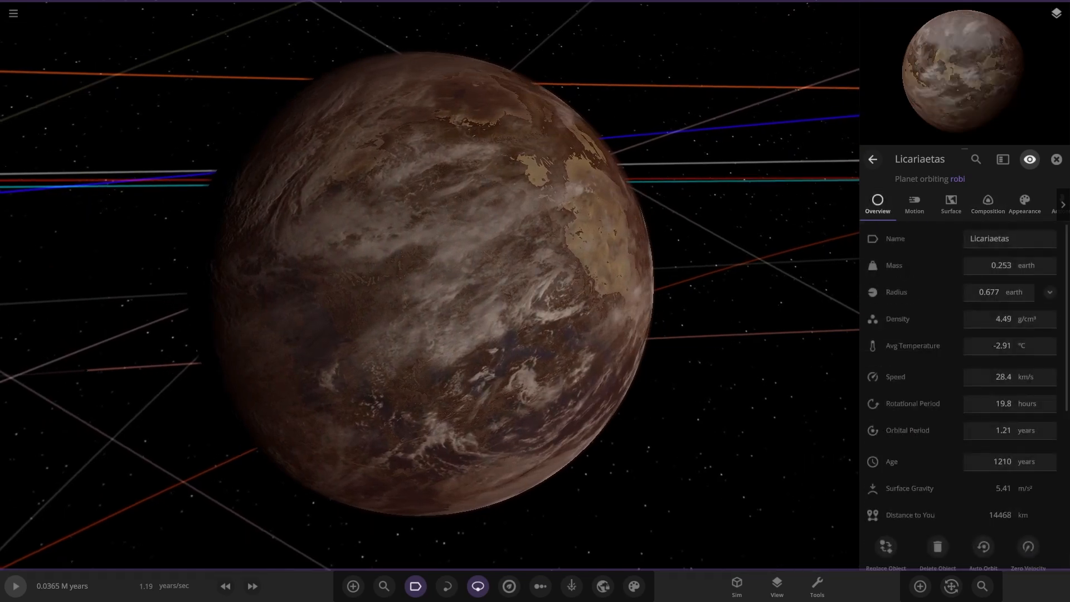
scroll(down, 3)
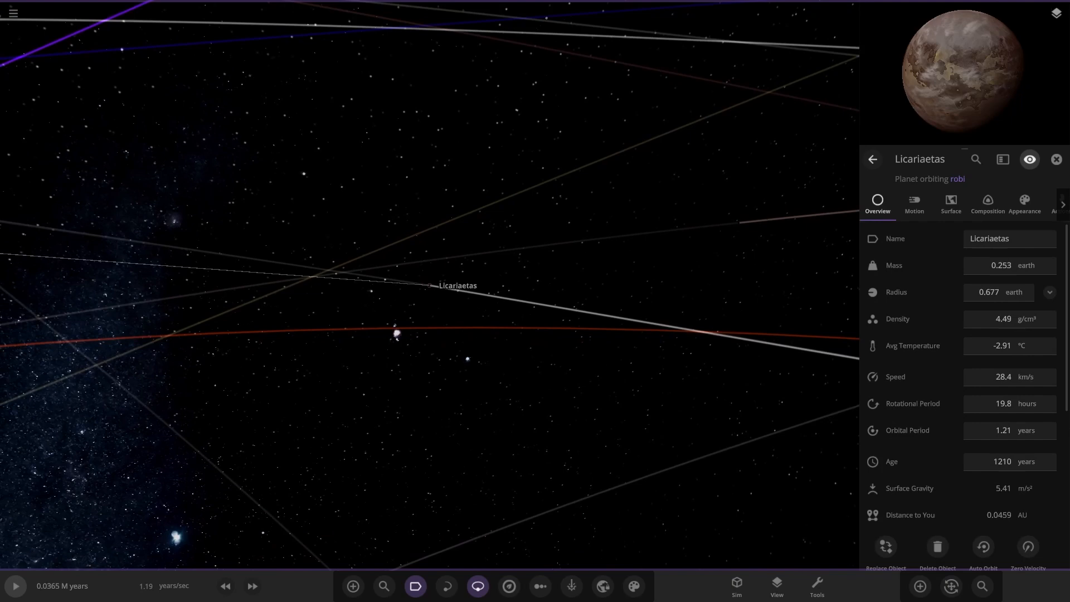
scroll(down, 3)
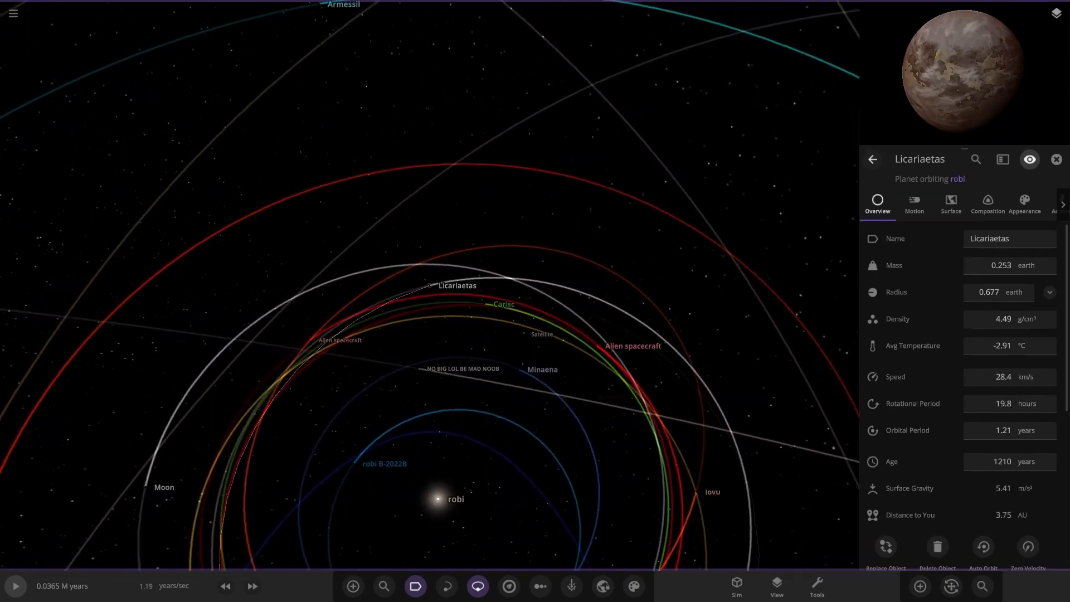
scroll(down, 3)
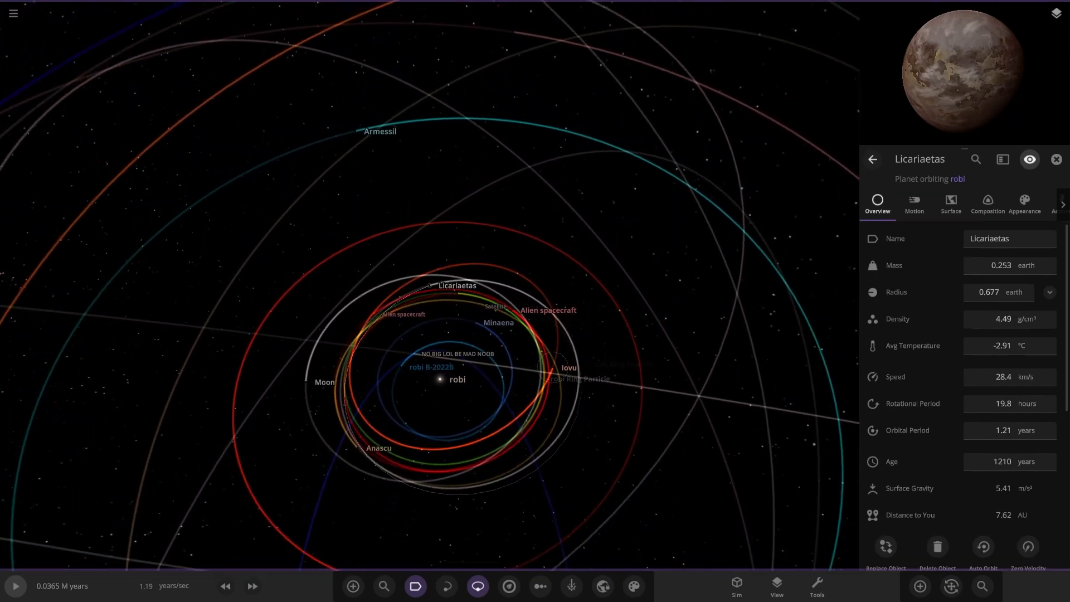
Inspect planet Anascu up close, zoom out, then show the Moon's properties
click(367, 430)
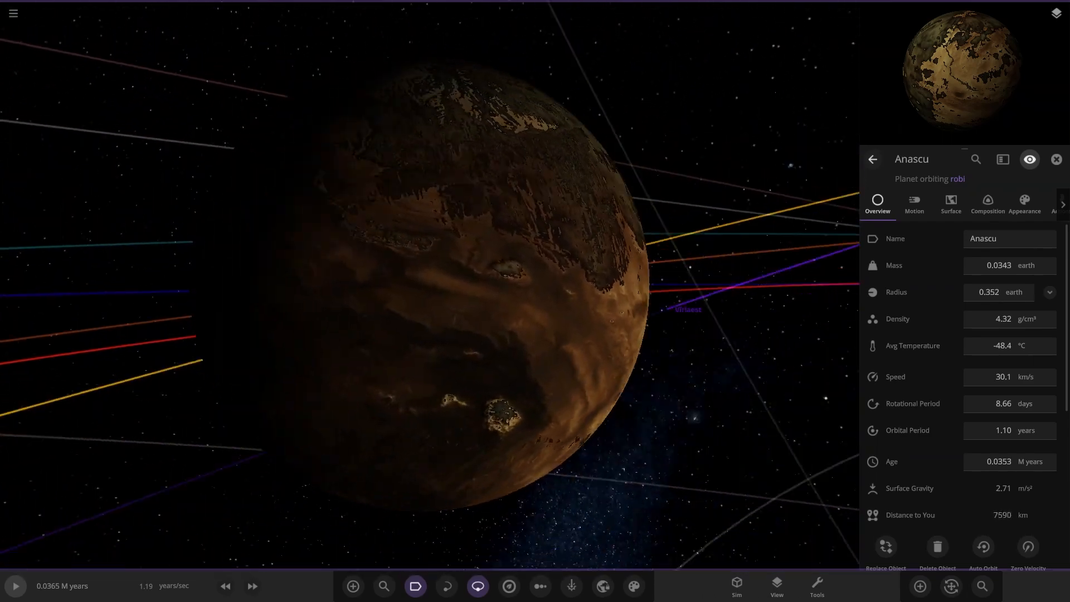
scroll(down, 3)
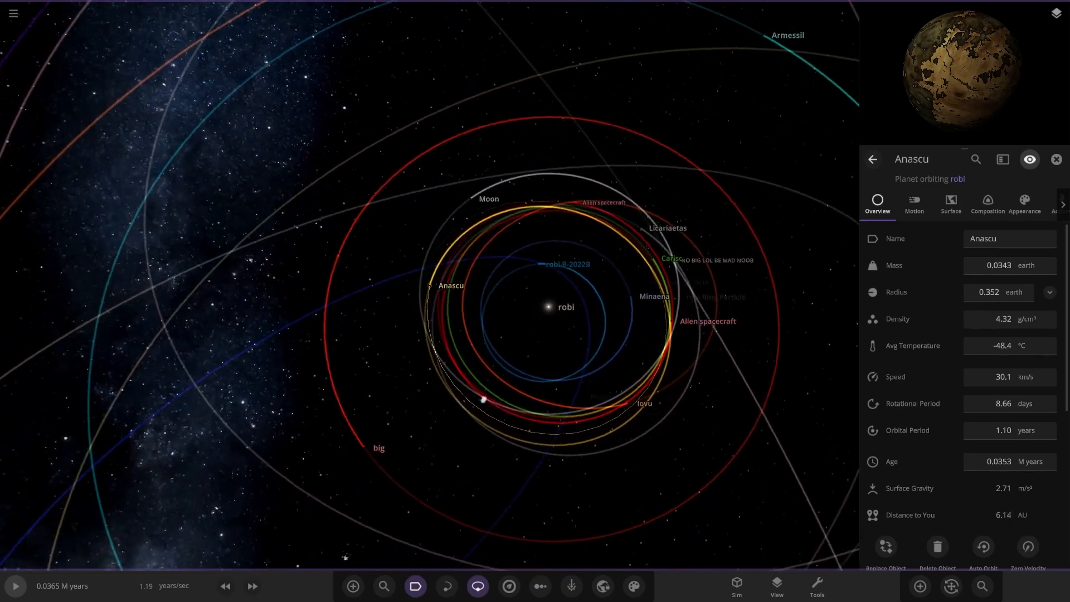
click(488, 198)
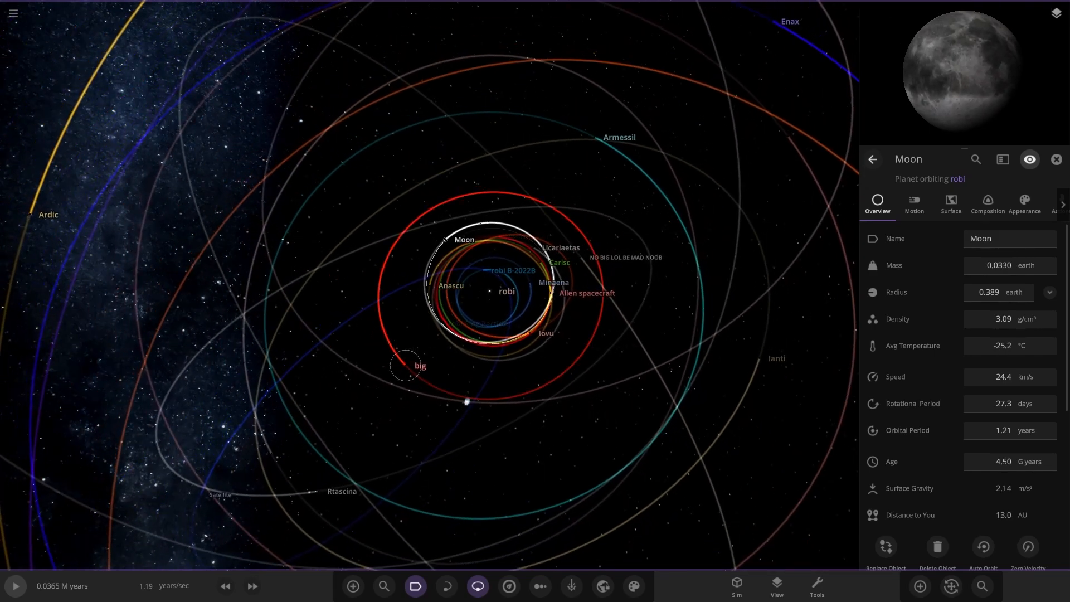
View the overview properties of planets big and Armessil, then close the panel
click(403, 365)
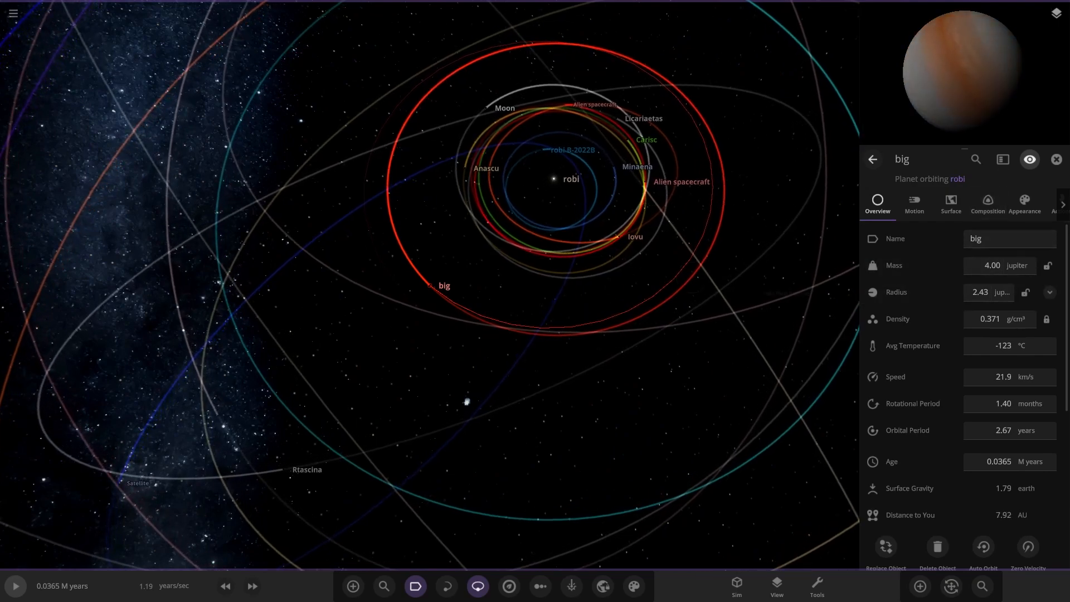
scroll(down, 3)
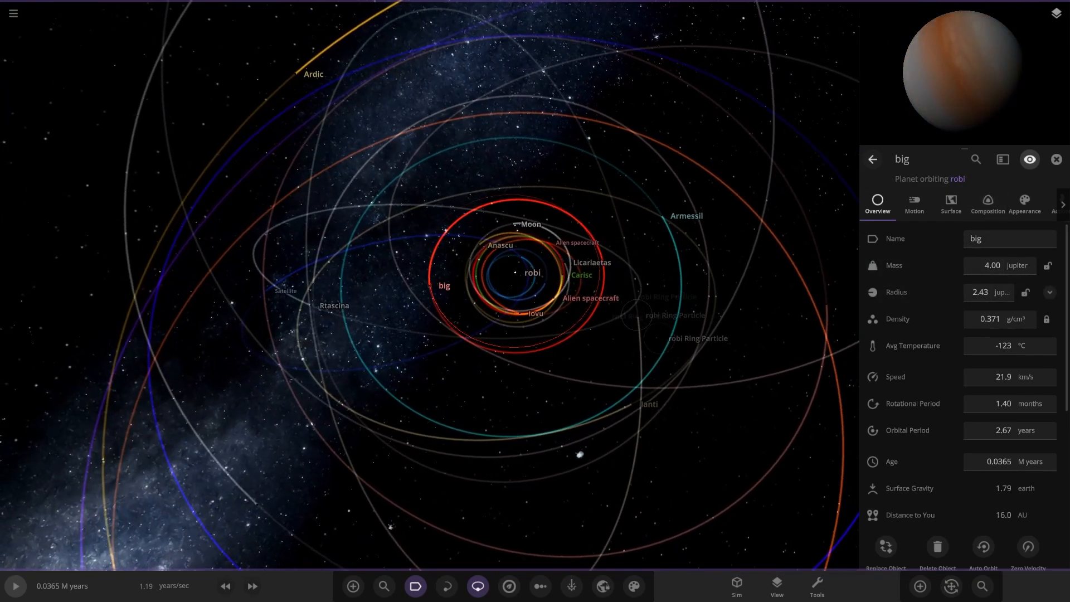
click(686, 216)
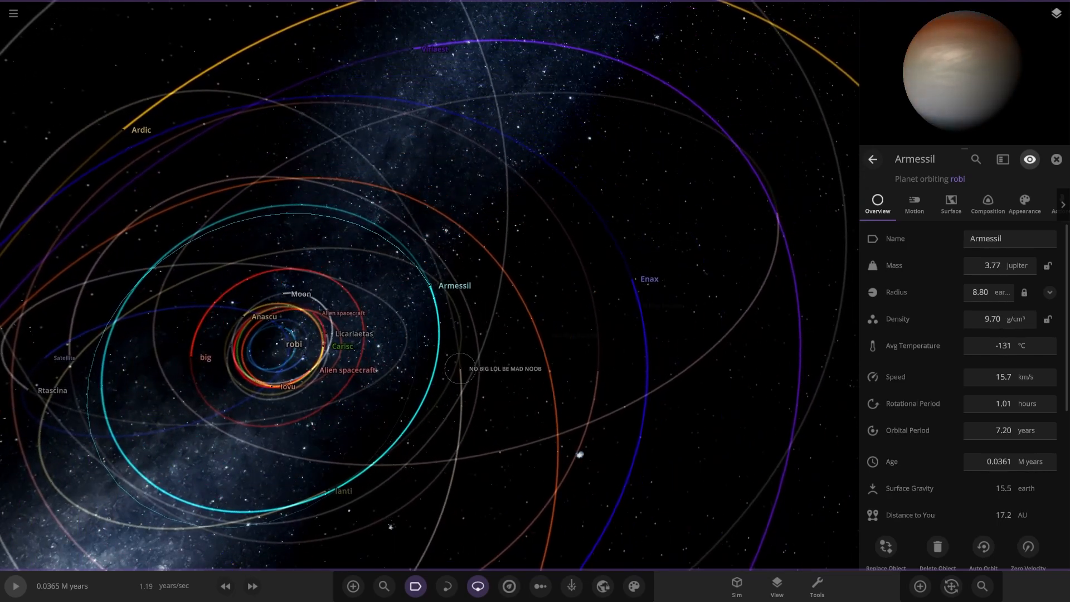
click(459, 384)
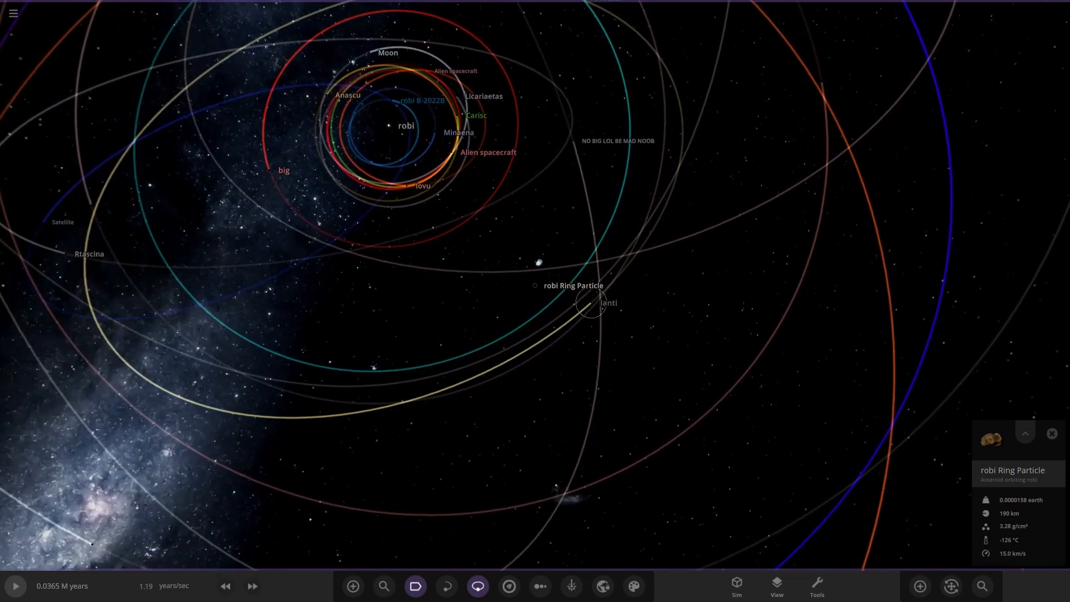
Inspect planets Ianti, Enax and Nona, ending on a robi Ring Particle asteroid's full properties
click(606, 302)
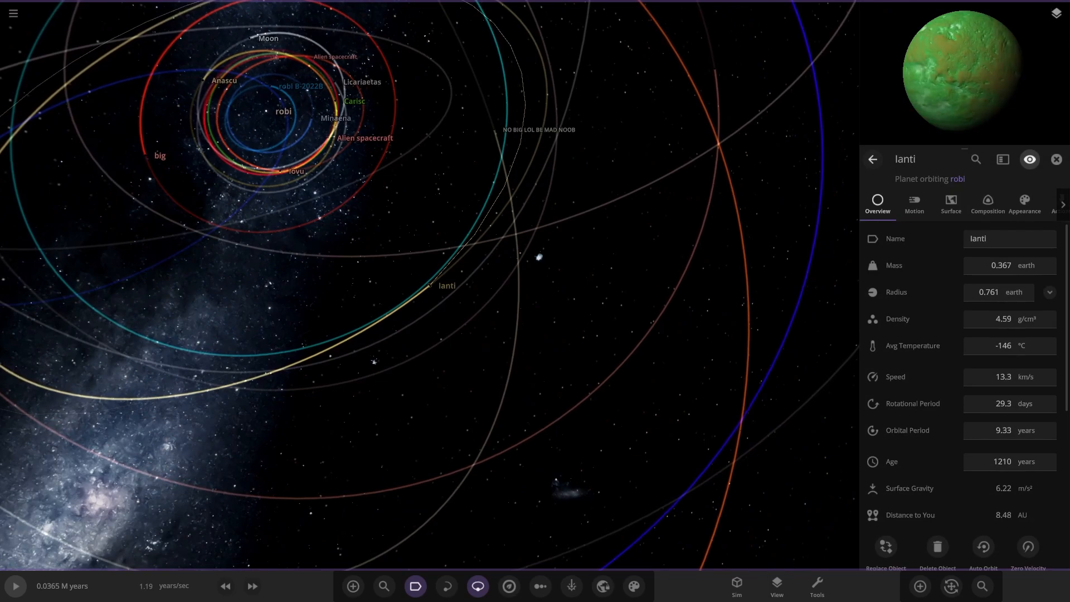
scroll(down, 3)
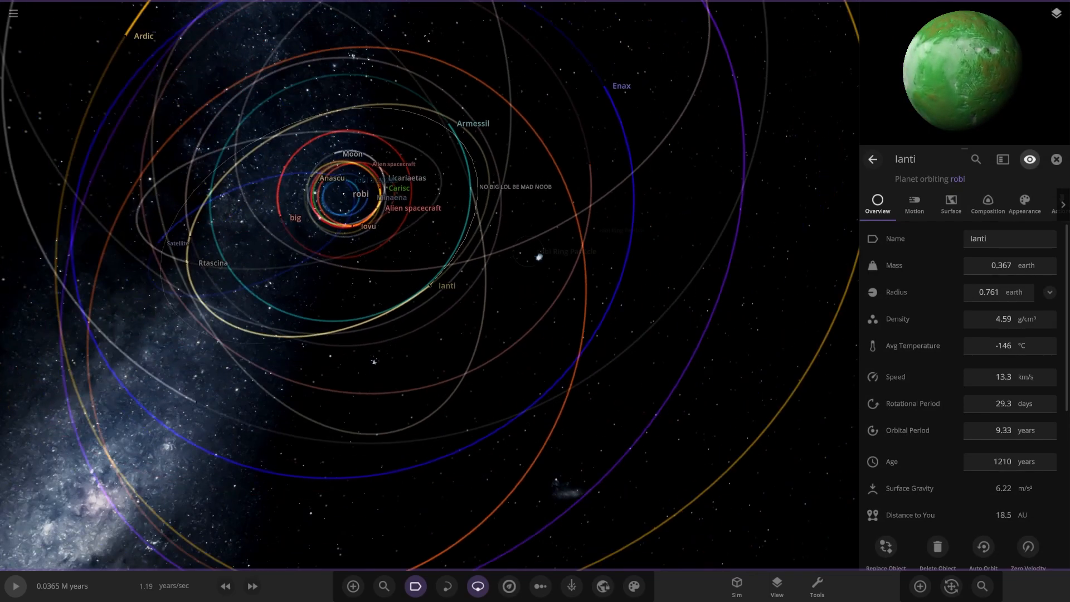
scroll(down, 3)
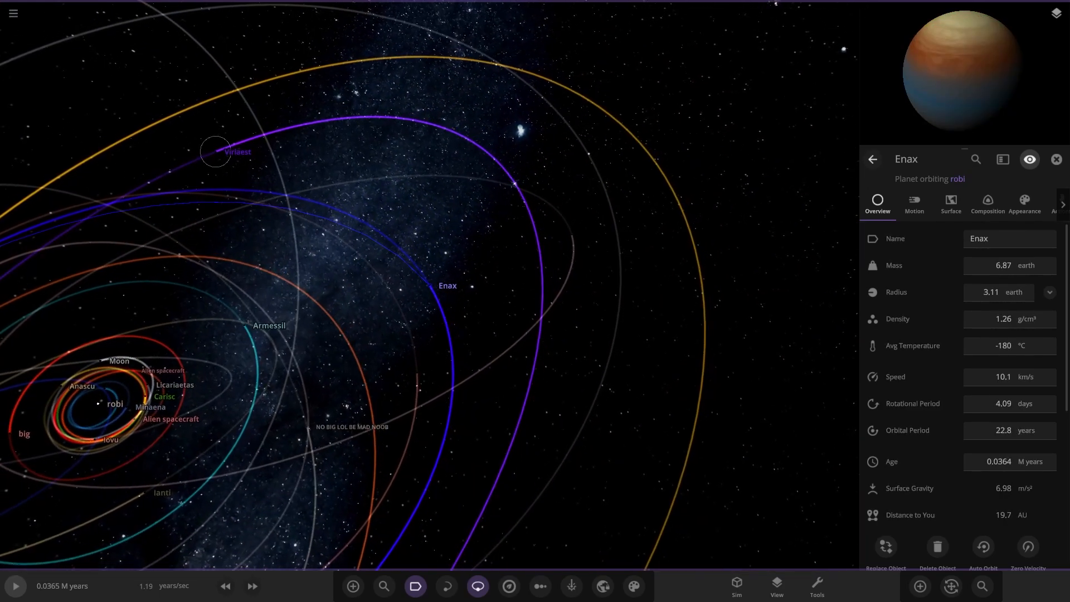
click(218, 151)
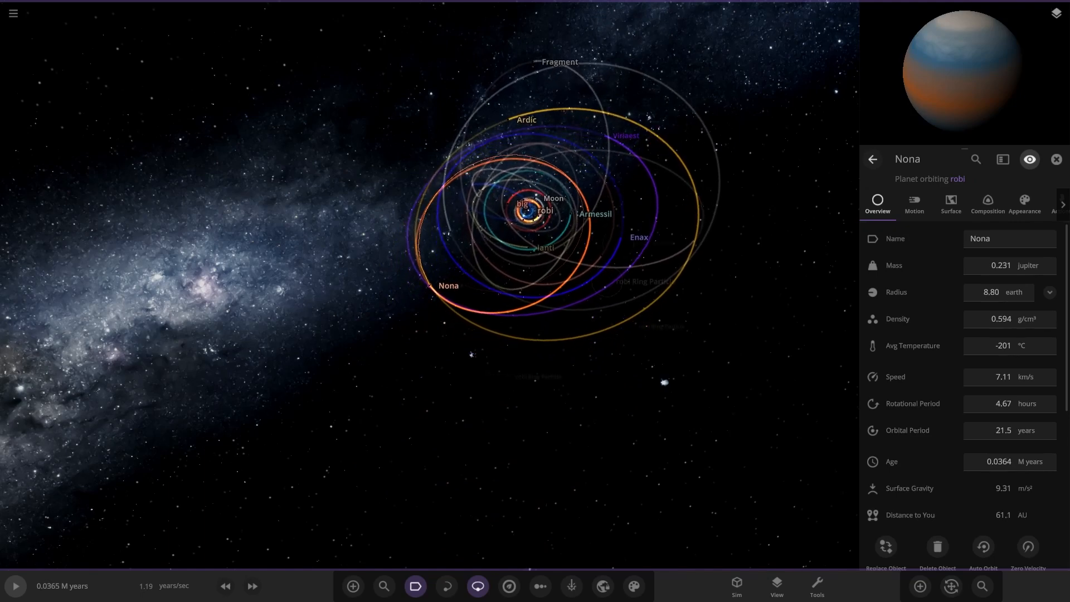
scroll(up, 3)
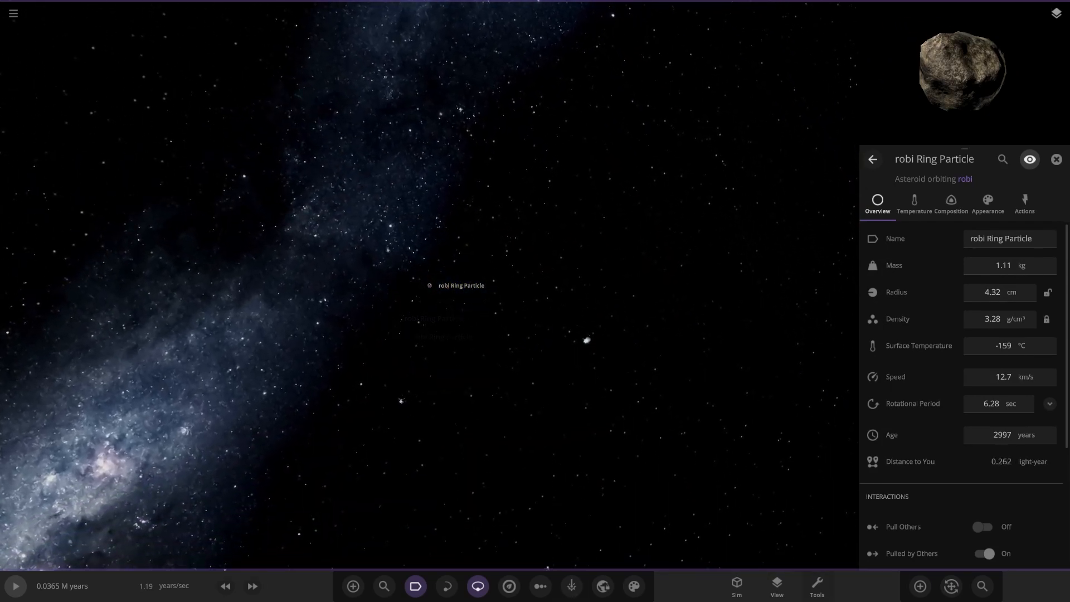
Use the Overview camera to frame the whole robi system and show star robi's properties
click(776, 584)
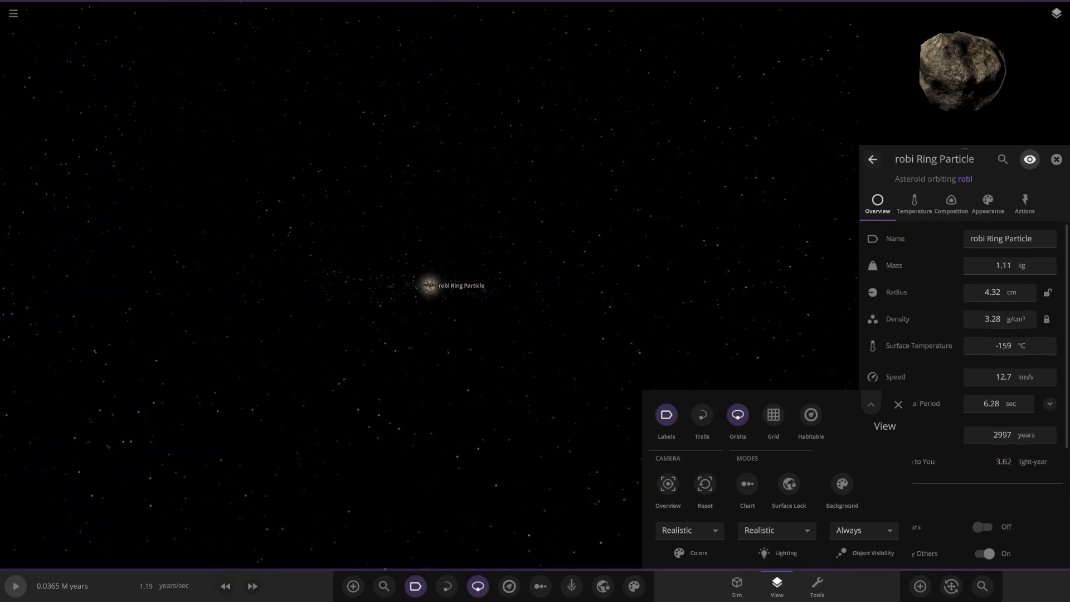
click(736, 414)
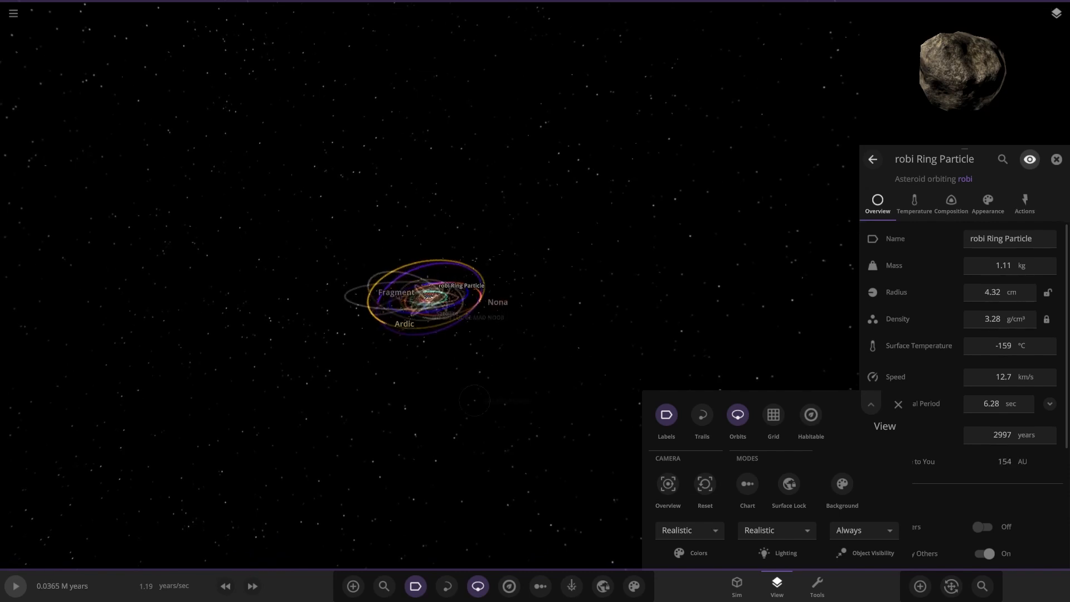
scroll(down, 3)
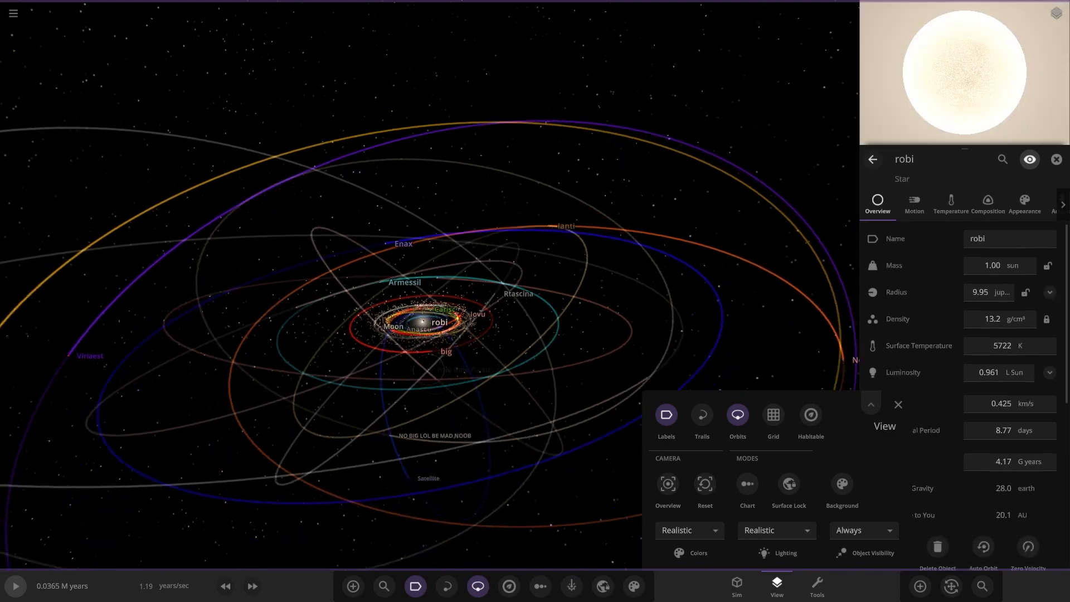
Run the robi system briefly, then reload it to its starting state
click(14, 586)
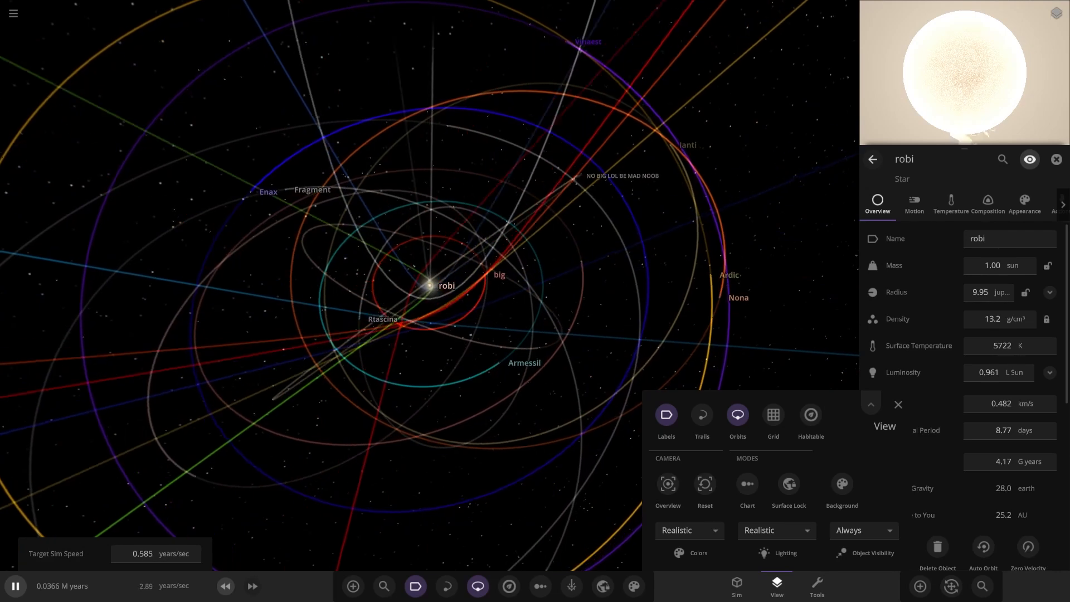
click(12, 12)
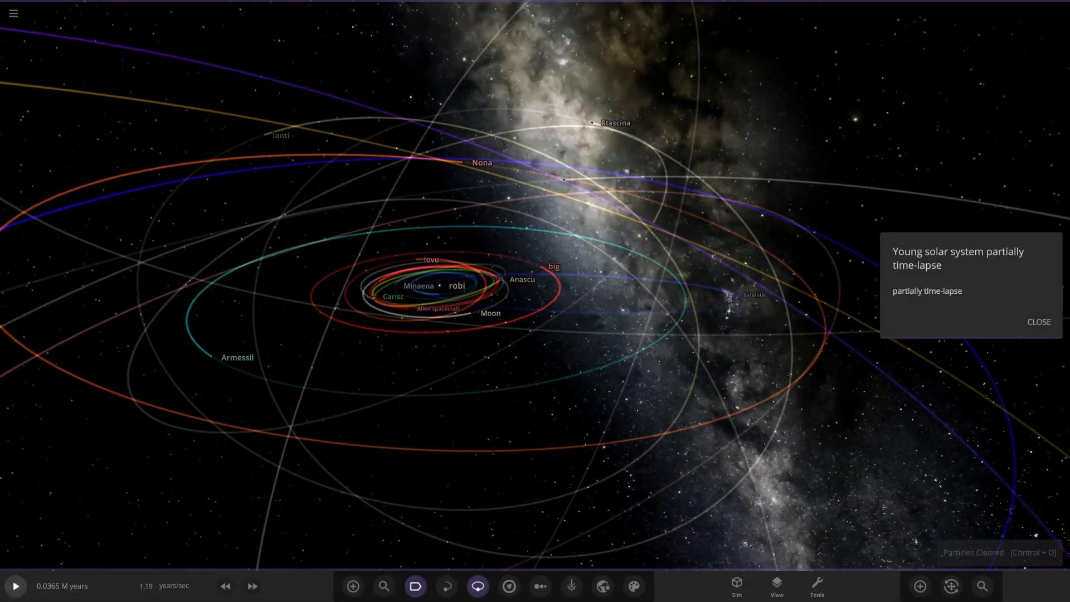
Start the simulation, fast-forward it twice and dismiss the workshop description
click(456, 285)
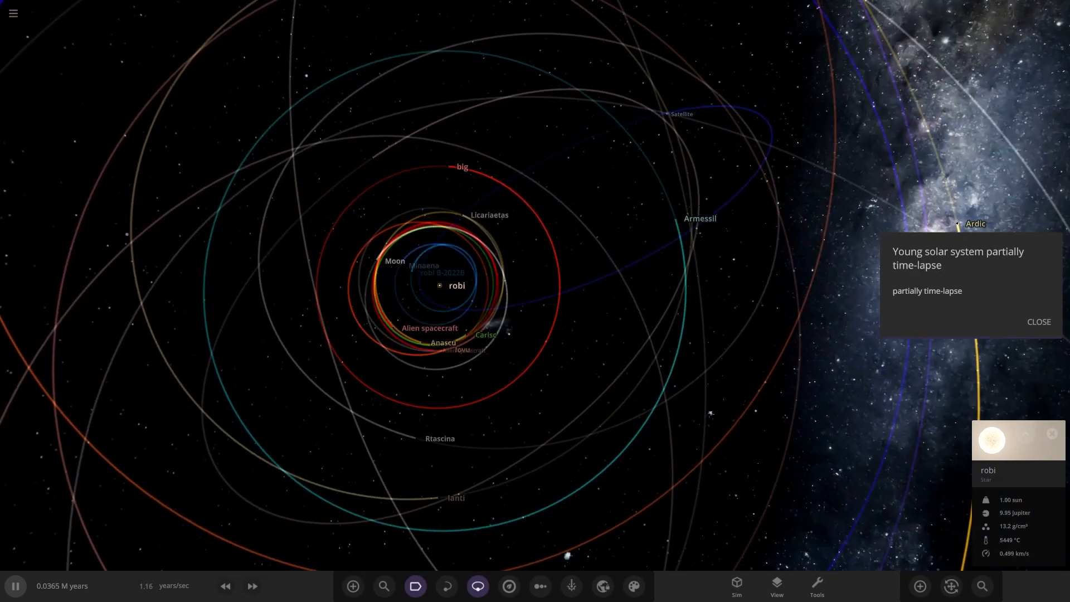
click(252, 586)
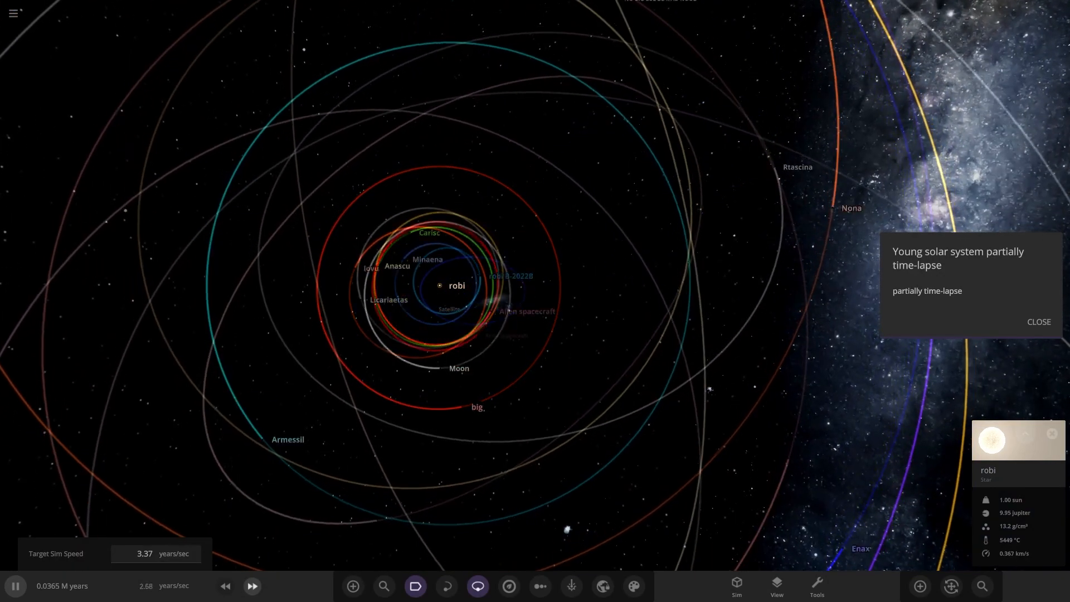
click(1038, 321)
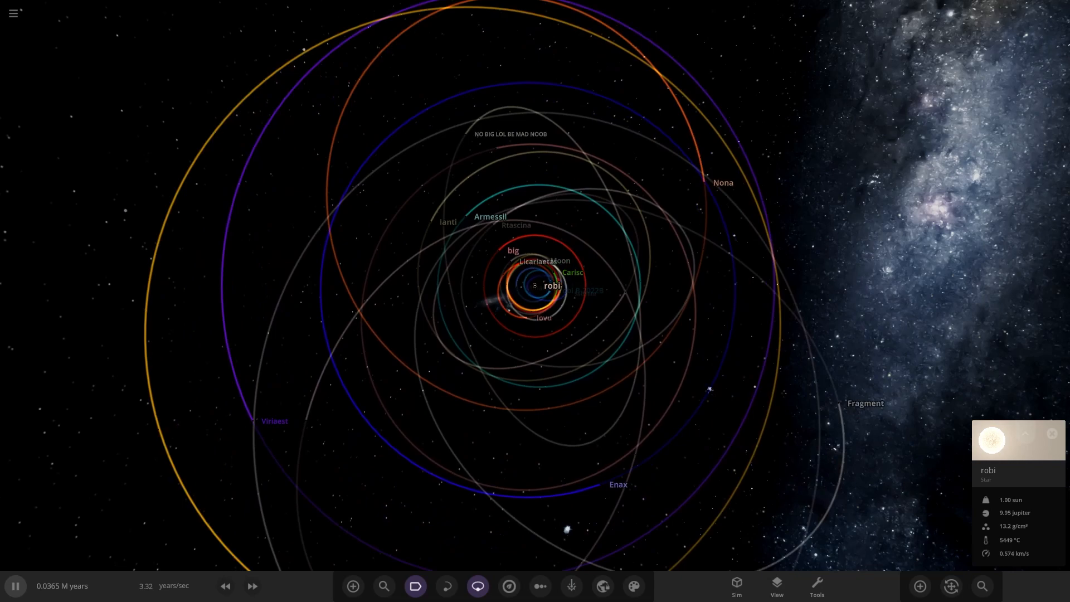
click(252, 586)
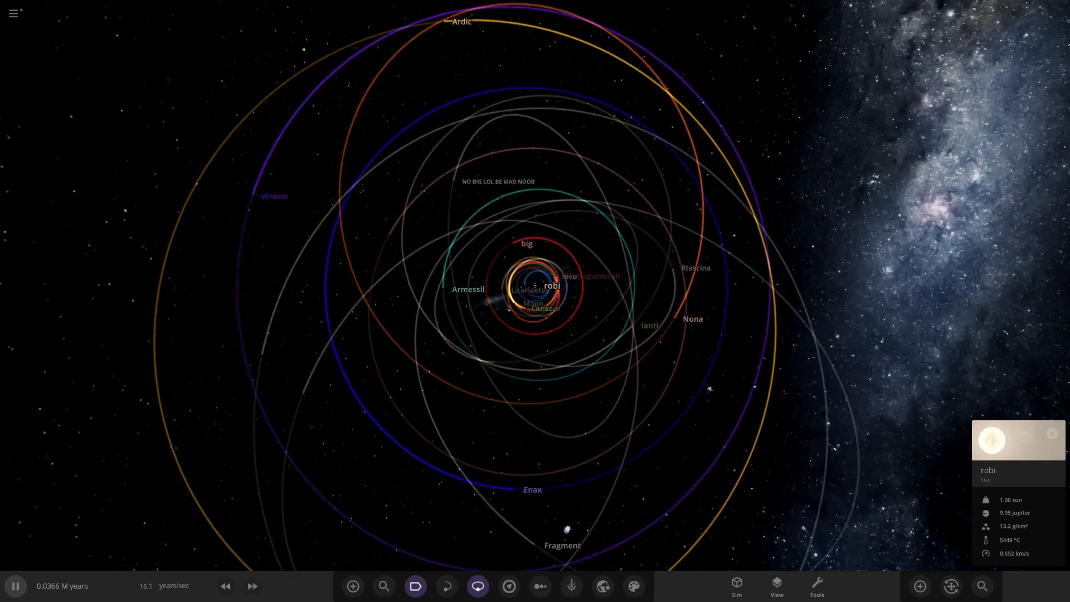
scroll(down, 3)
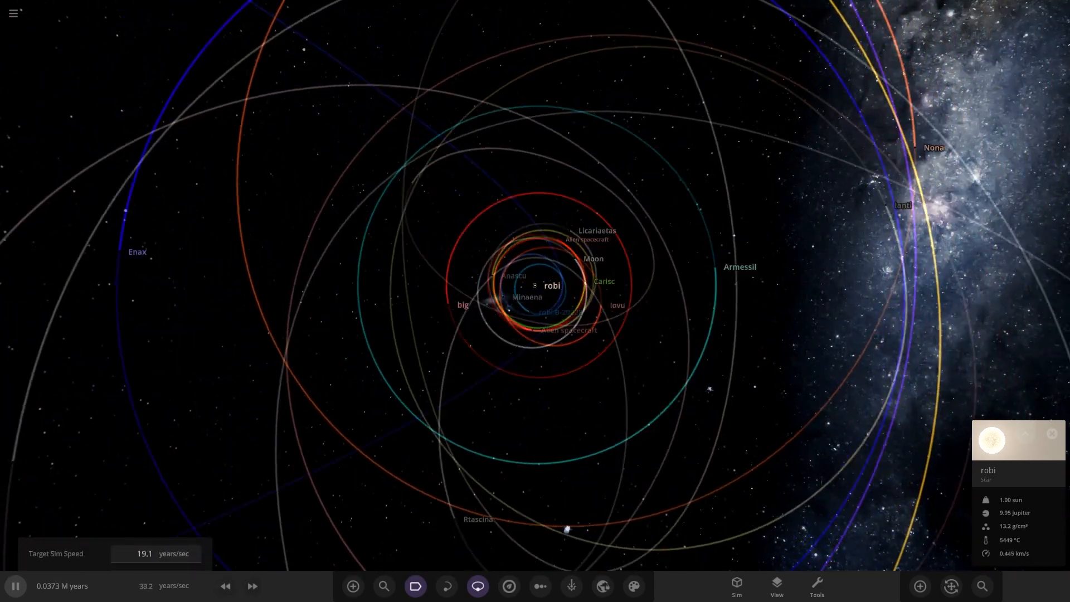
scroll(down, 3)
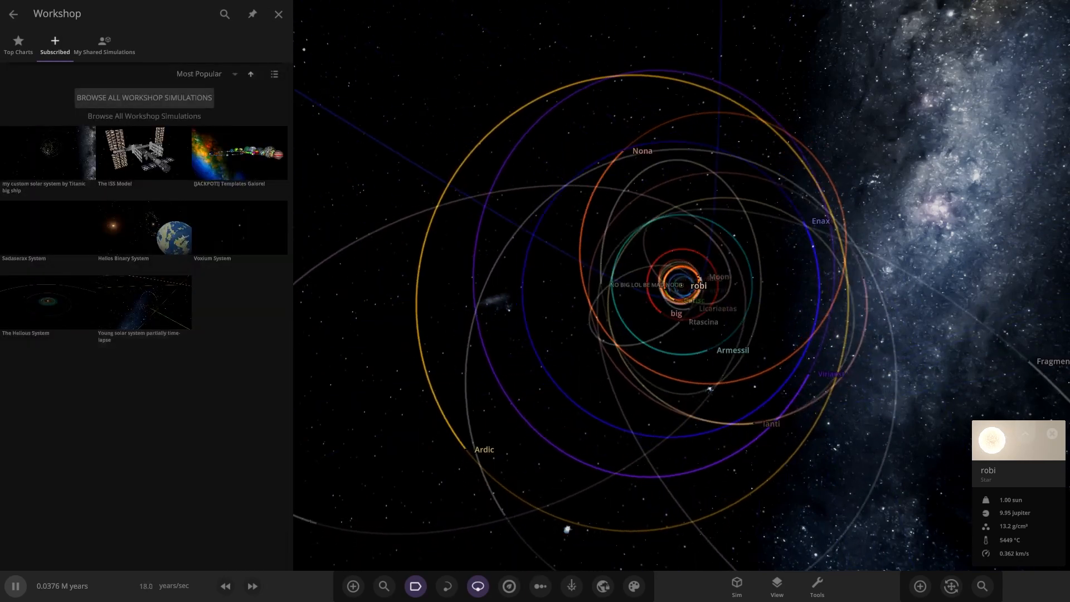
Close the Workshop list and watch the system run at about 18 years per second
click(277, 13)
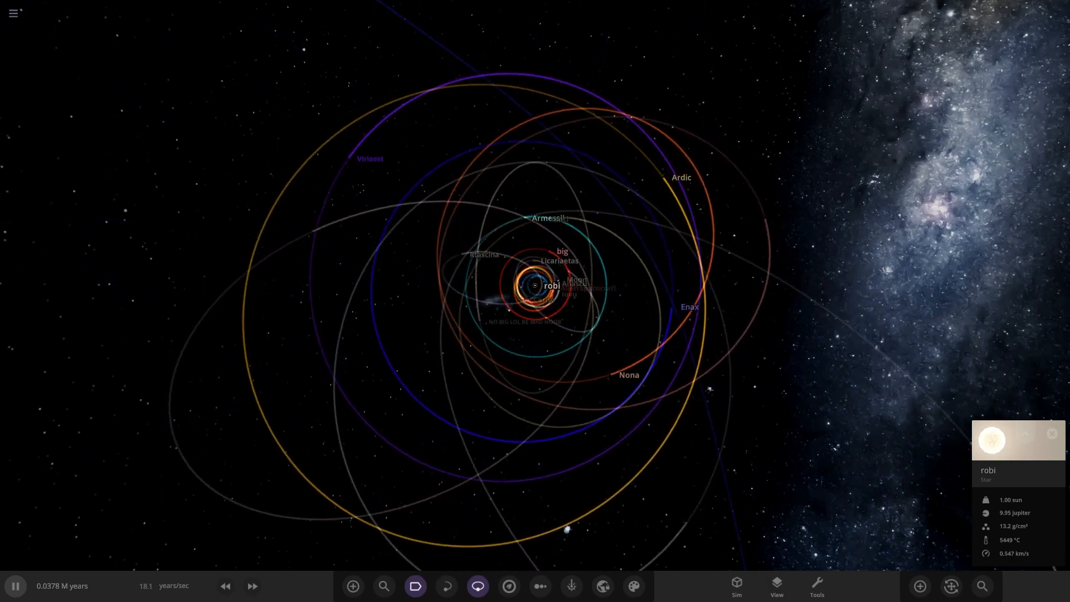
scroll(down, 3)
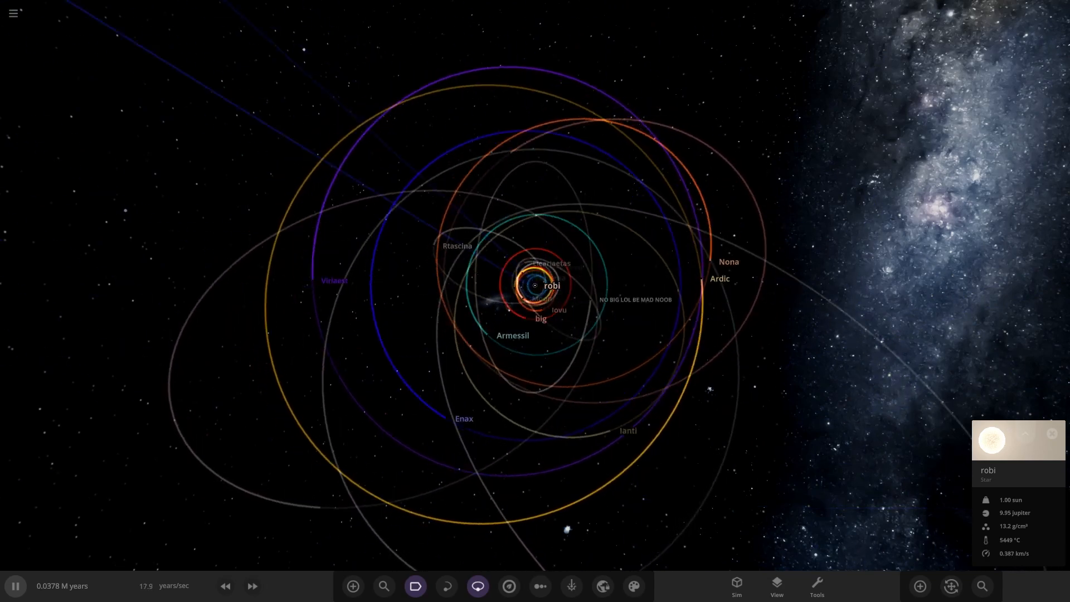